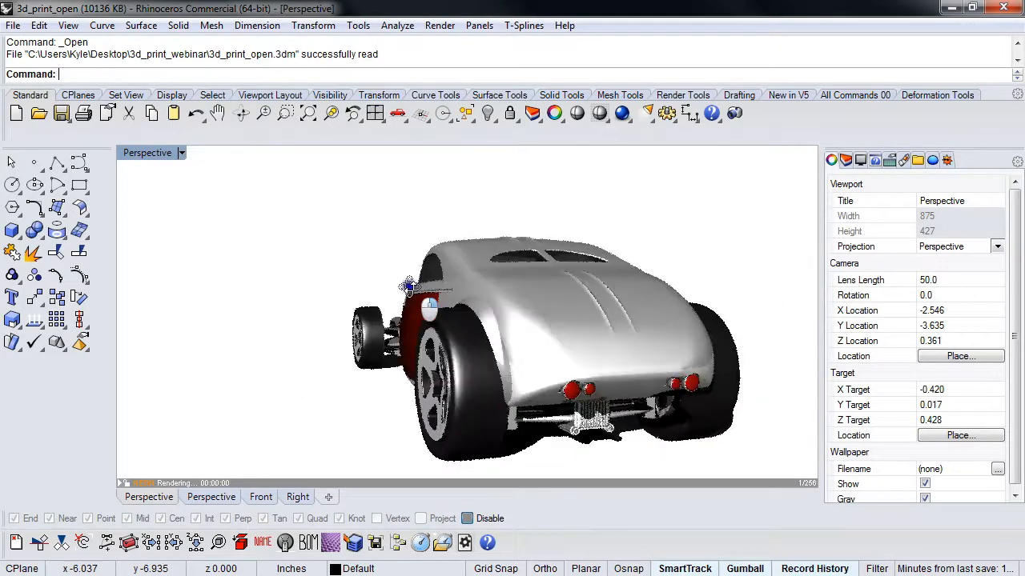
Orbit the rendered hot rod to a side view and select a body polysurface.
drag(409, 286, 718, 286)
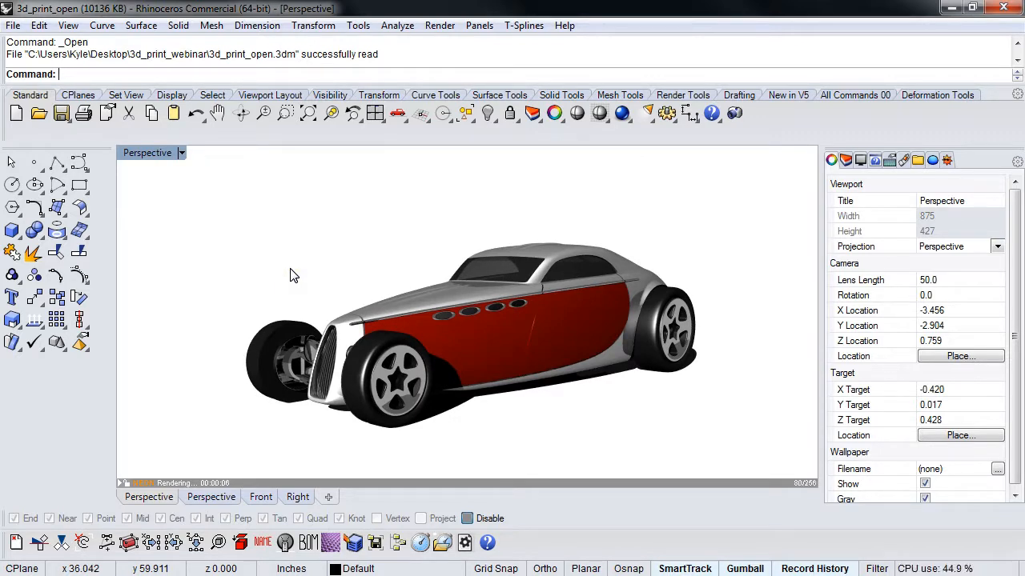
mouse_move(603, 361)
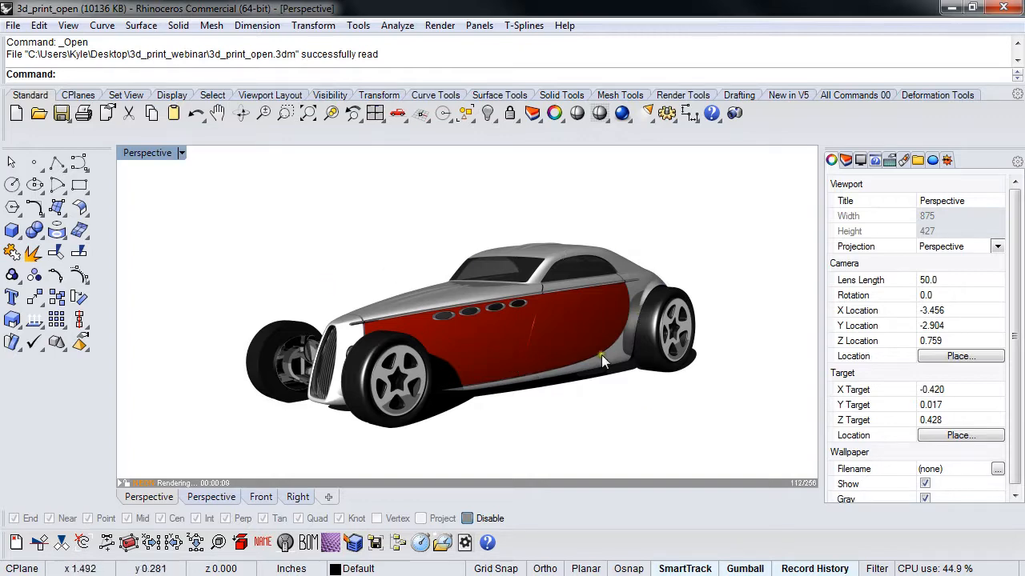
mouse_move(424, 292)
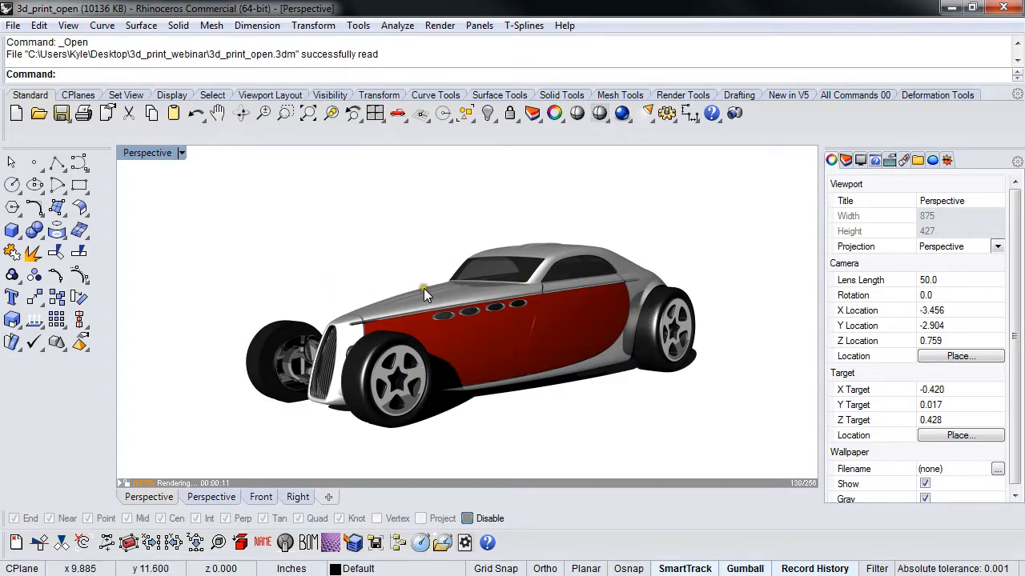
click(464, 304)
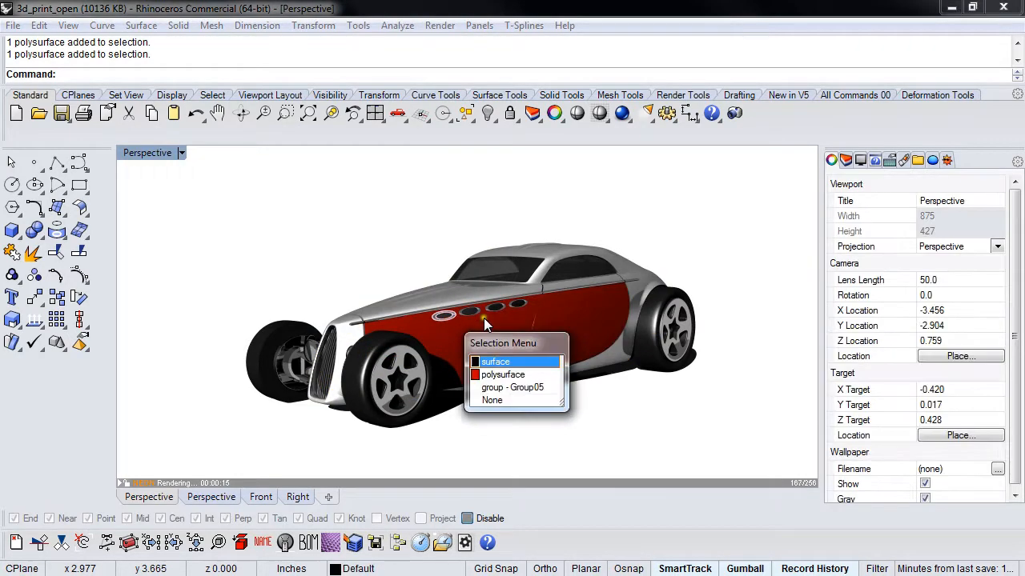
click(495, 361)
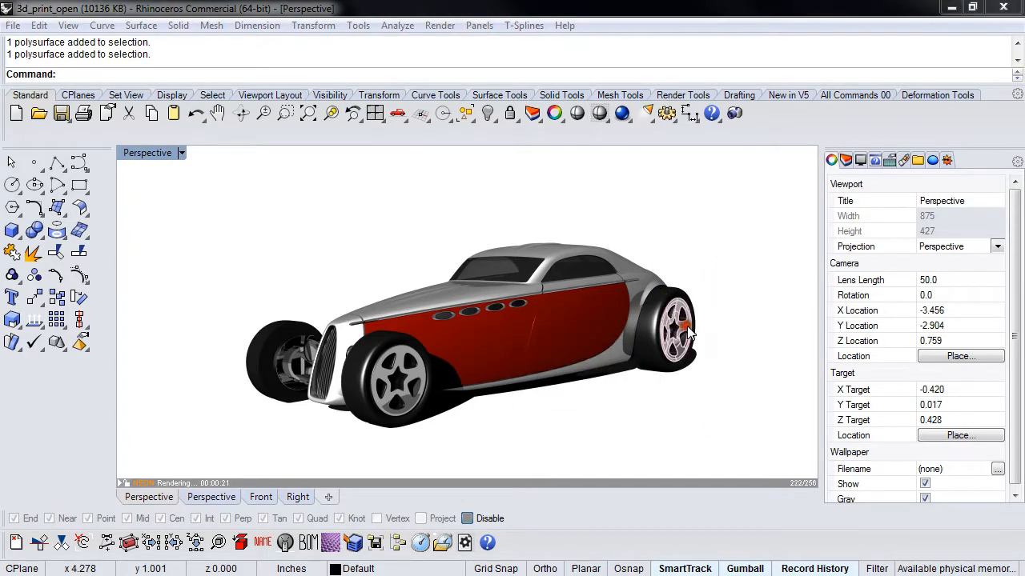
mouse_move(578, 392)
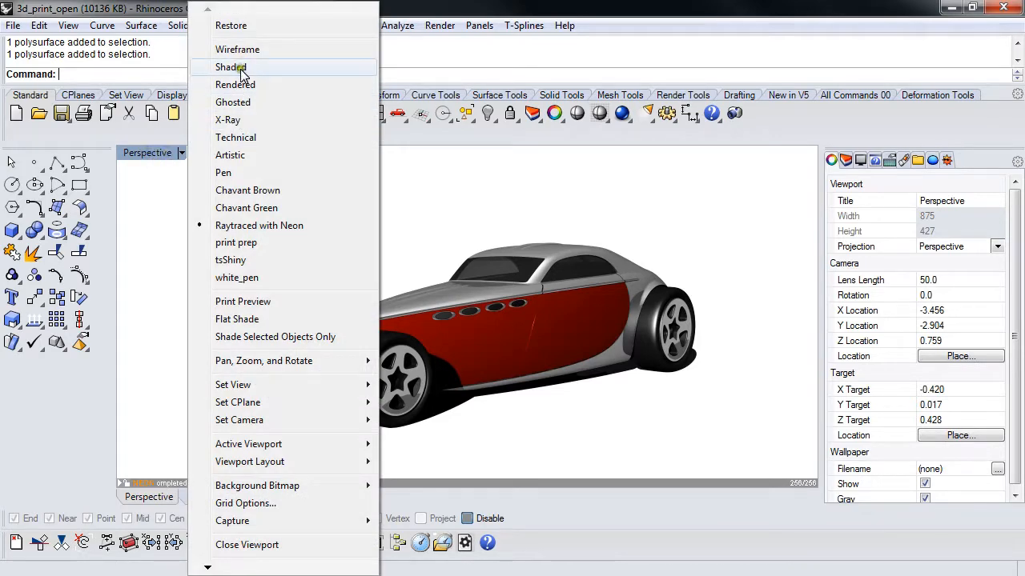
Set the viewport to Wireframe and orbit the car to a side view.
click(231, 66)
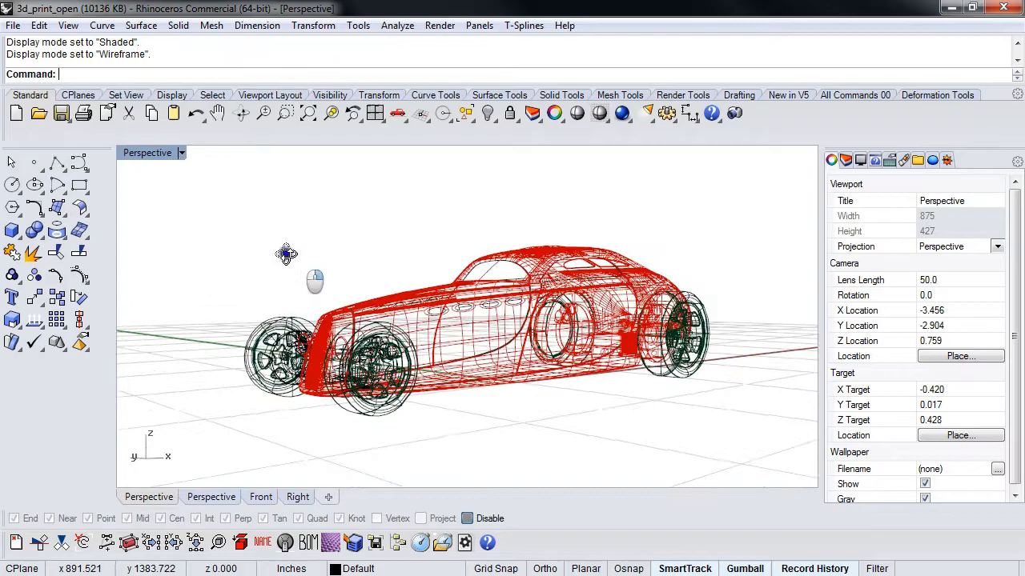
drag(285, 255, 275, 262)
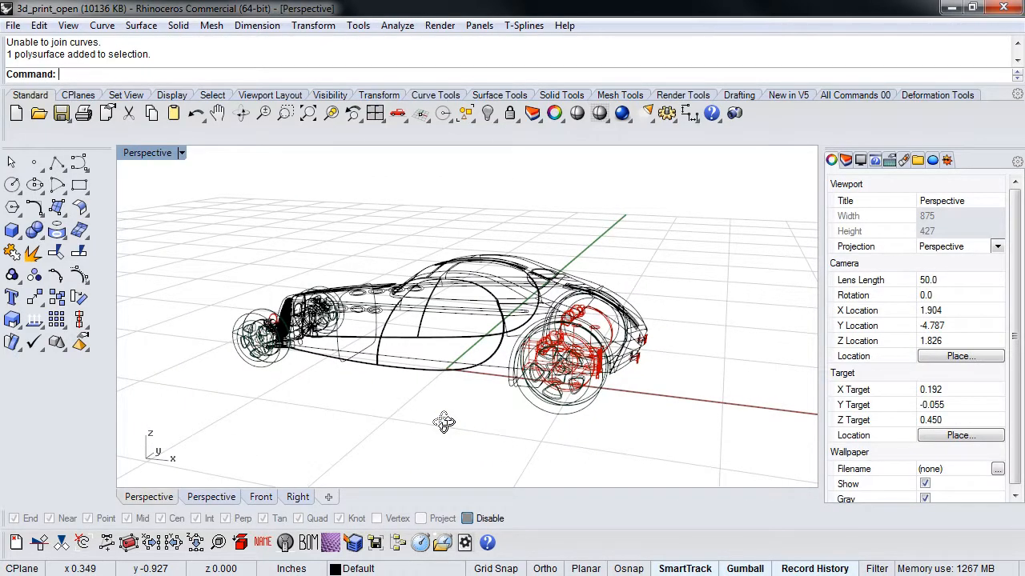
drag(444, 422, 476, 393)
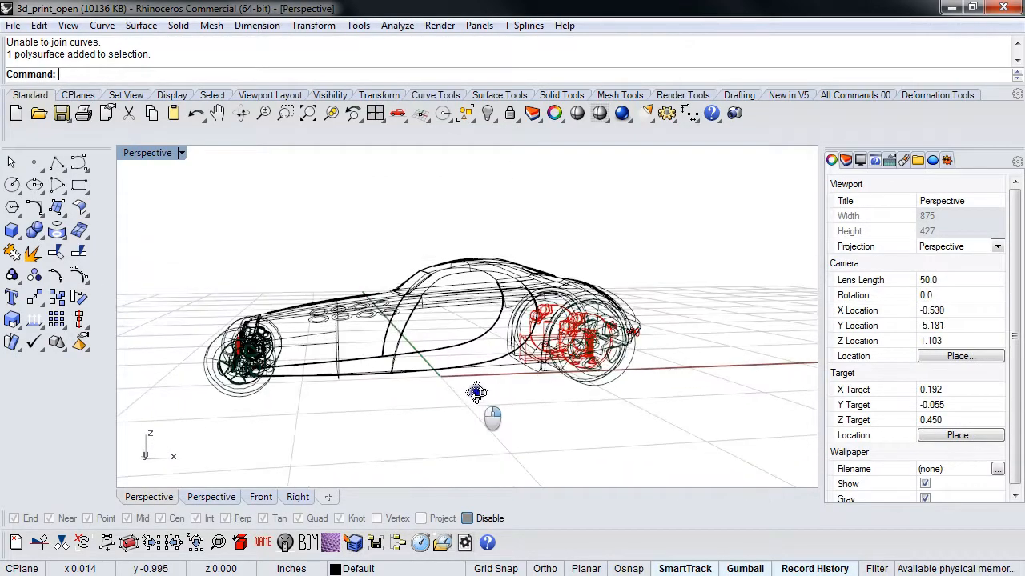
click(148, 153)
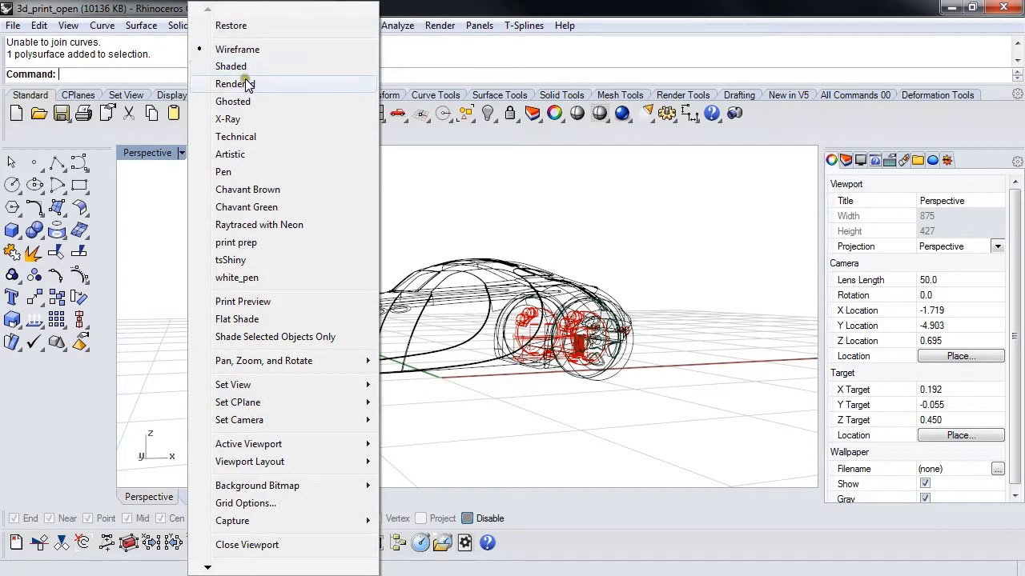
Return to Rendered display, select the open body polysurfaces, and orbit around them.
click(231, 66)
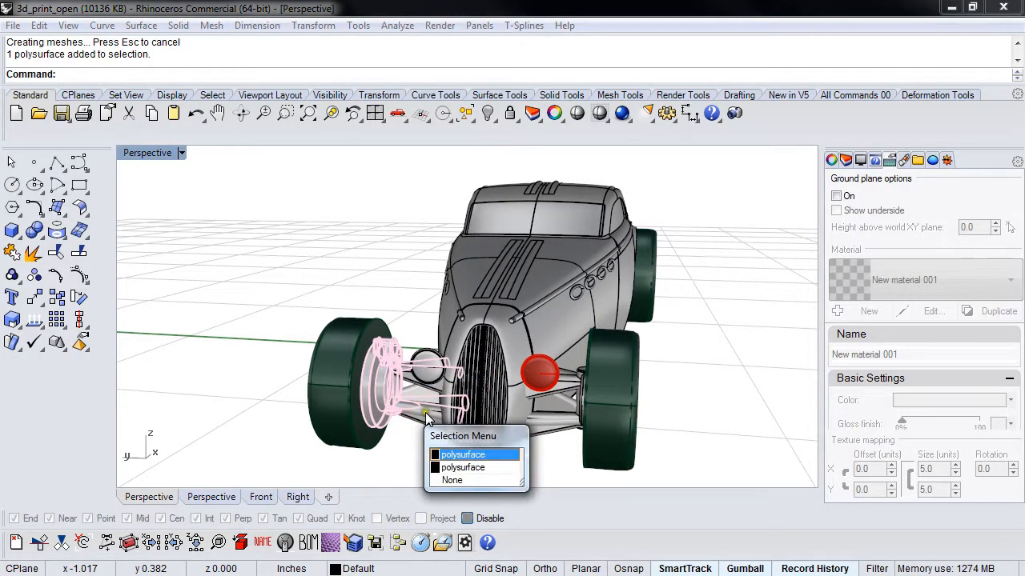
click(462, 455)
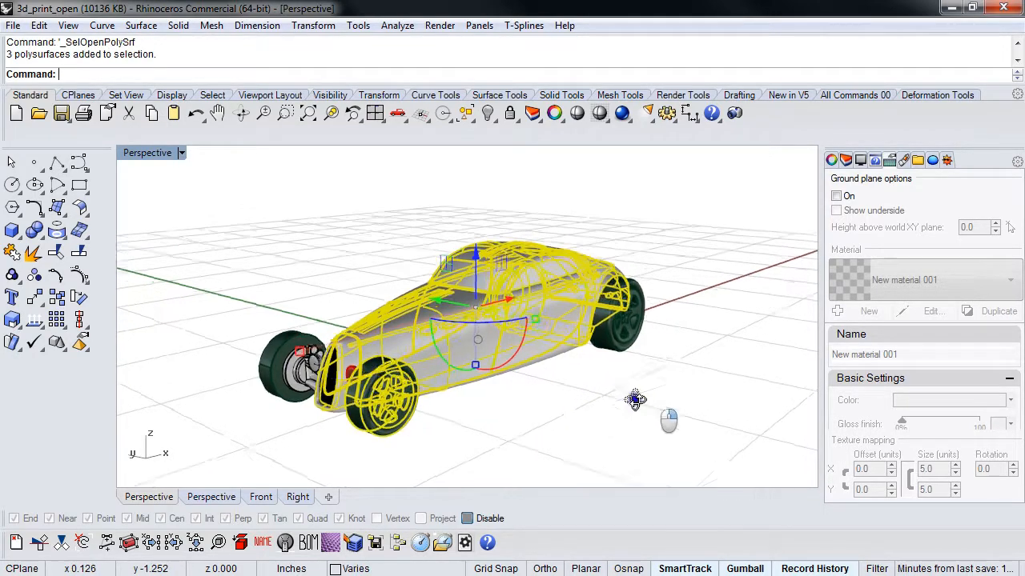
drag(632, 400, 219, 370)
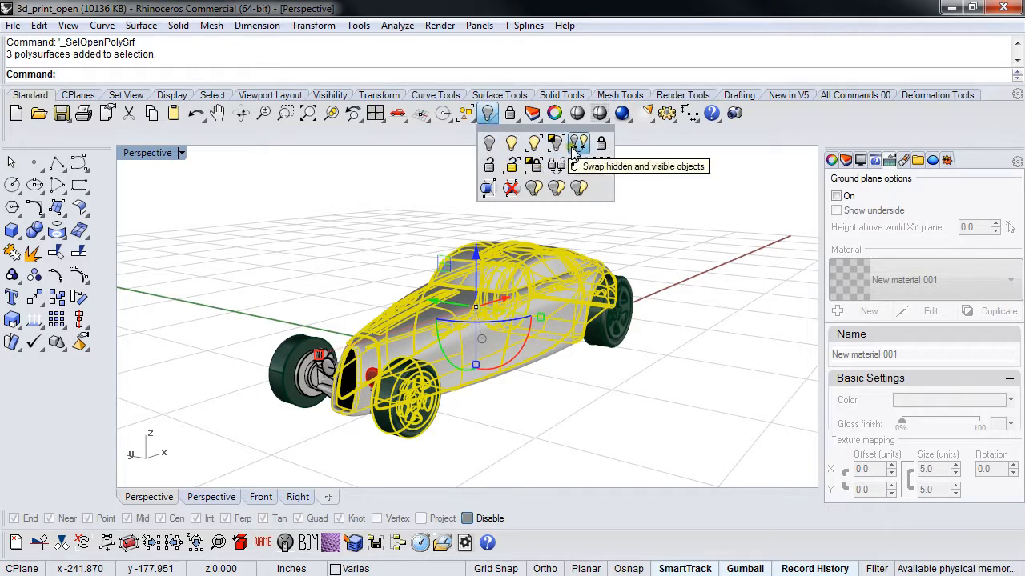
mouse_move(556, 144)
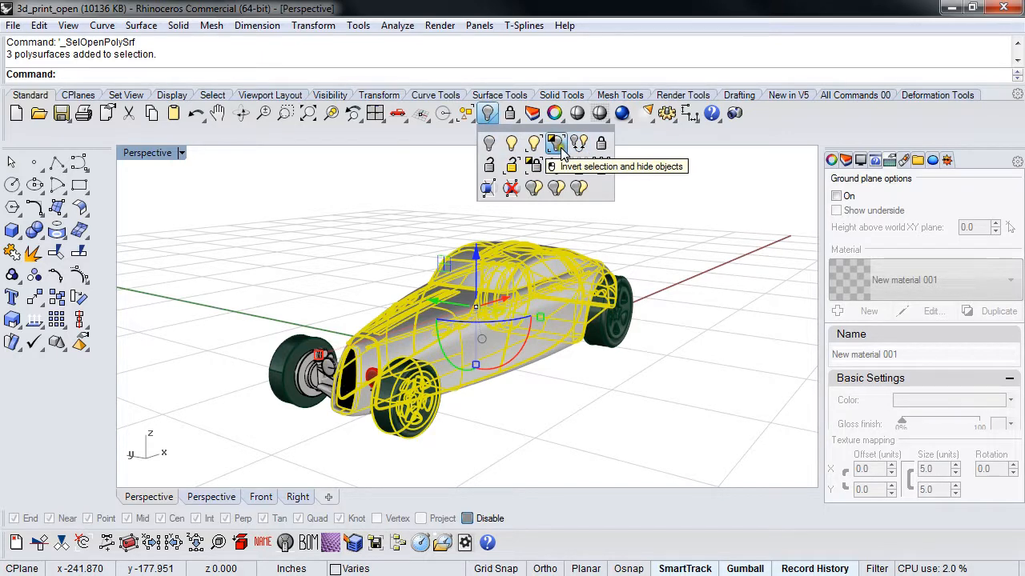
Hide all but the open body parts and orbit to inspect the underside and wheel.
click(555, 142)
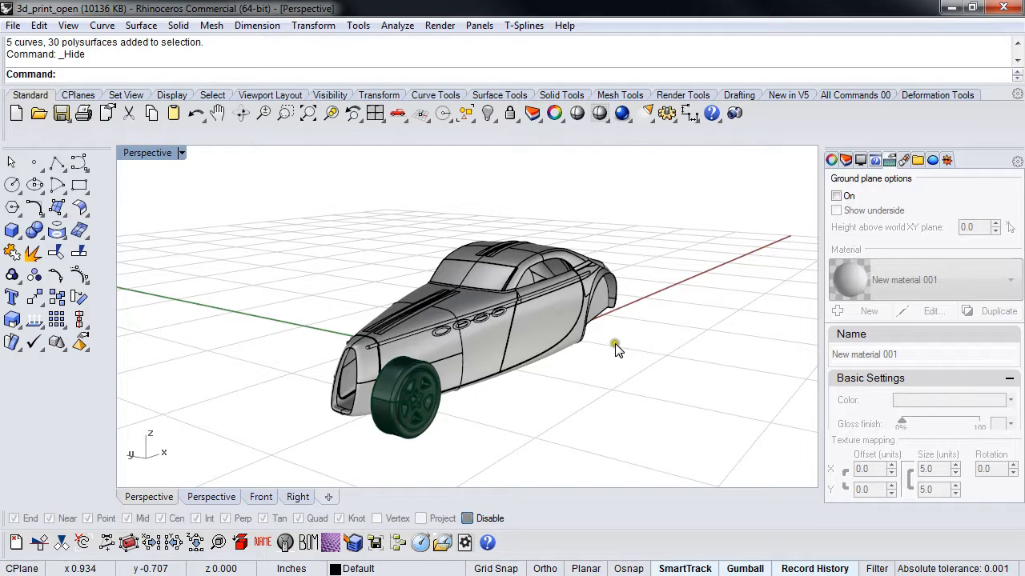
drag(617, 350, 632, 258)
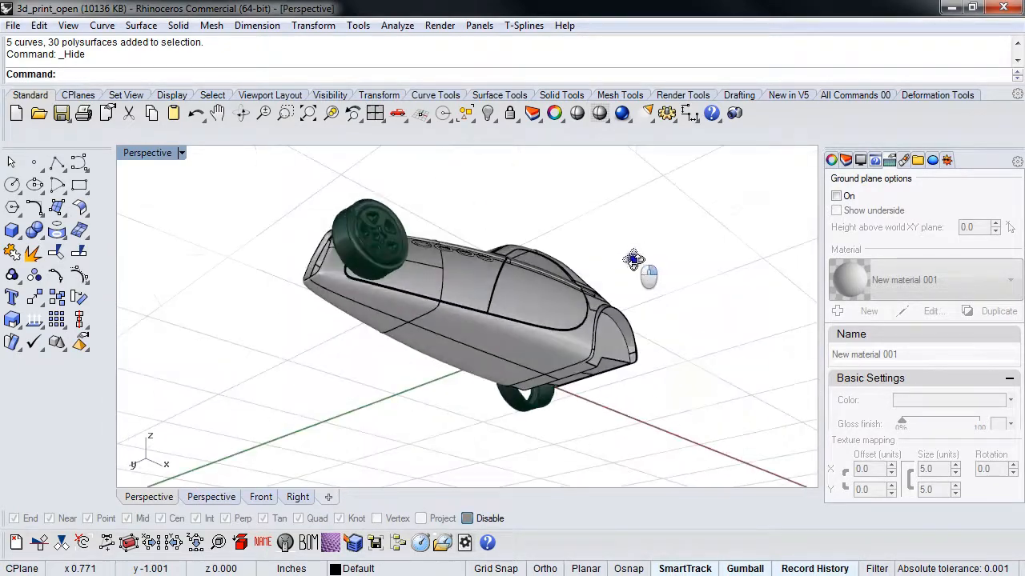
drag(632, 260, 813, 368)
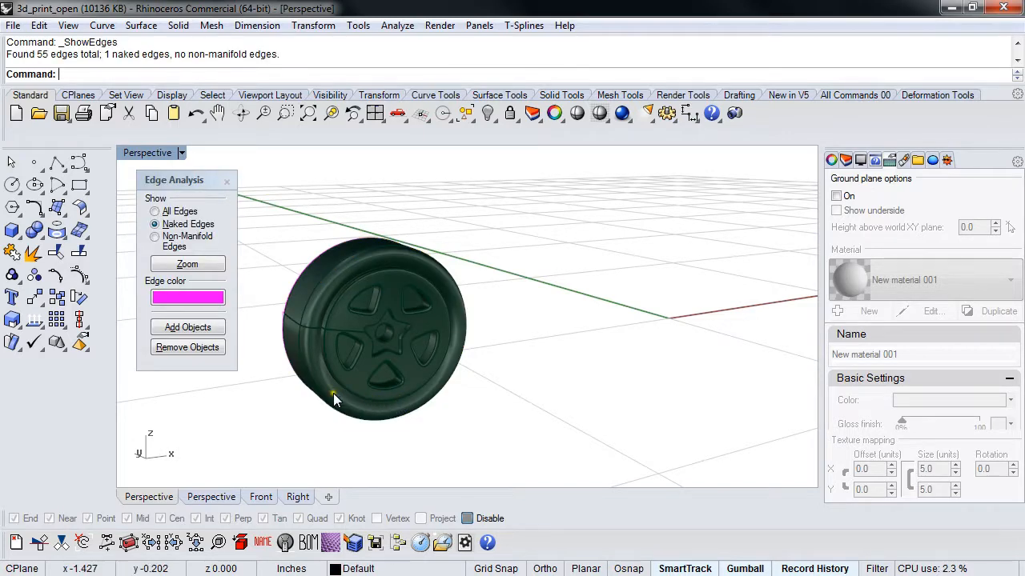
drag(337, 400, 632, 421)
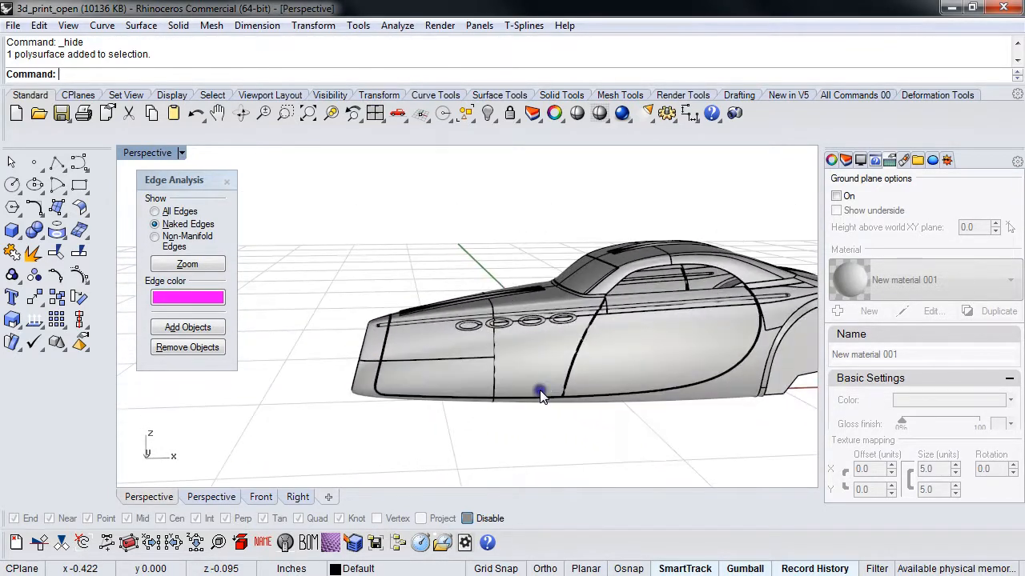
Add the car body to the naked-edge check and mirror the side trim strip.
click(187, 327)
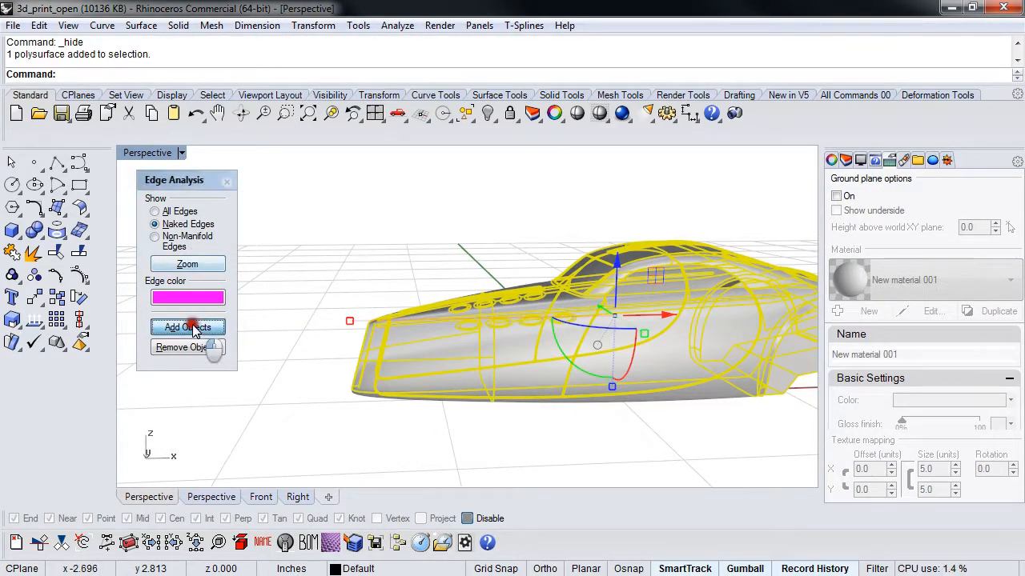
click(187, 326)
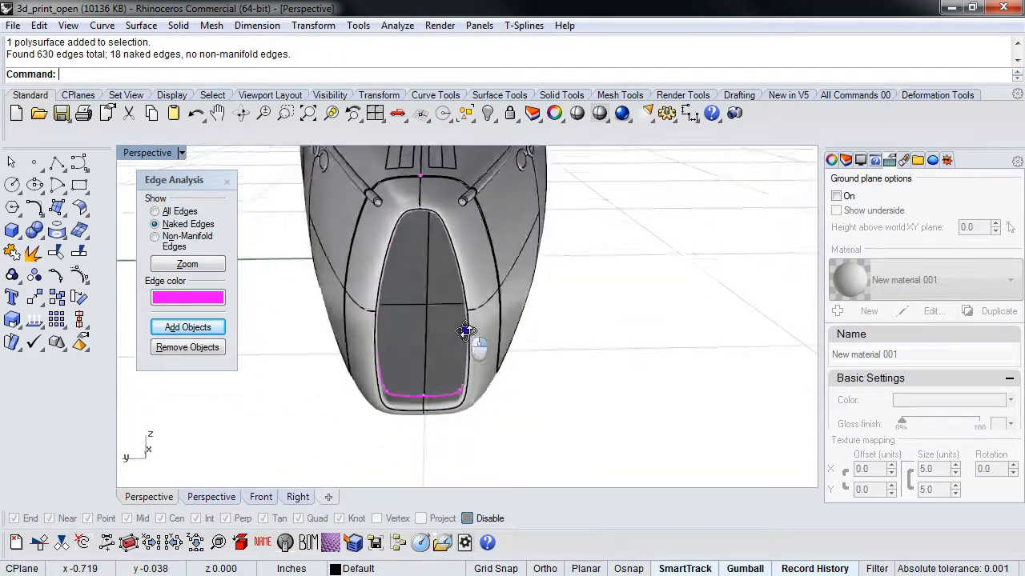
drag(465, 332, 416, 372)
text(0)
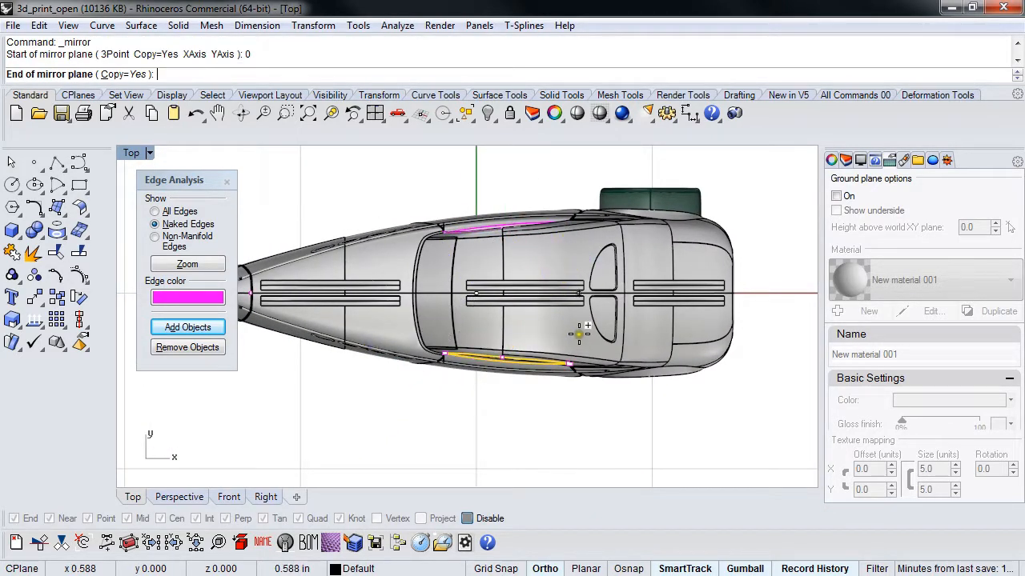
click(454, 424)
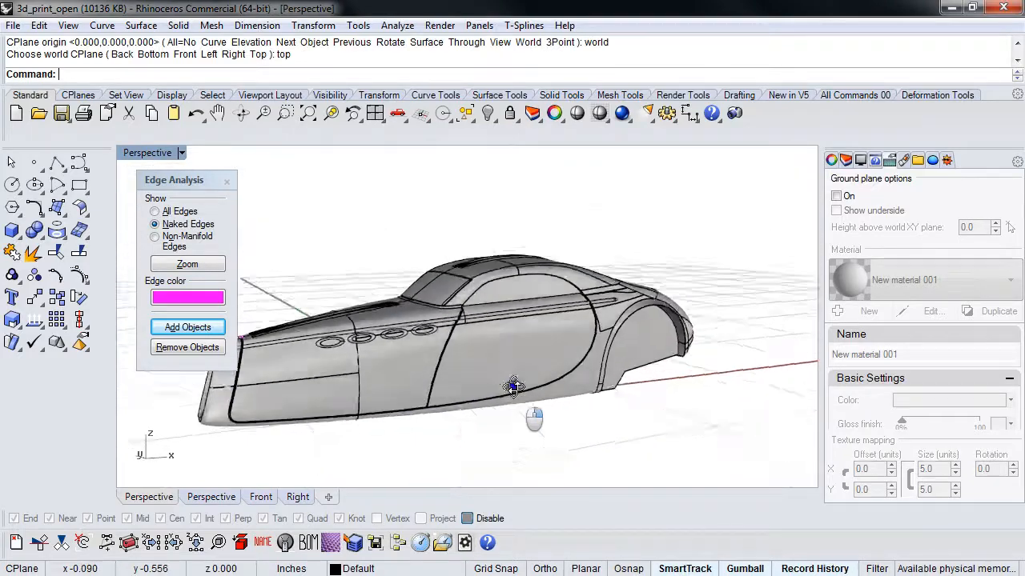
Isolate the grille surround, draw a cutting line in Front view, and trim its overhang.
drag(513, 389, 379, 400)
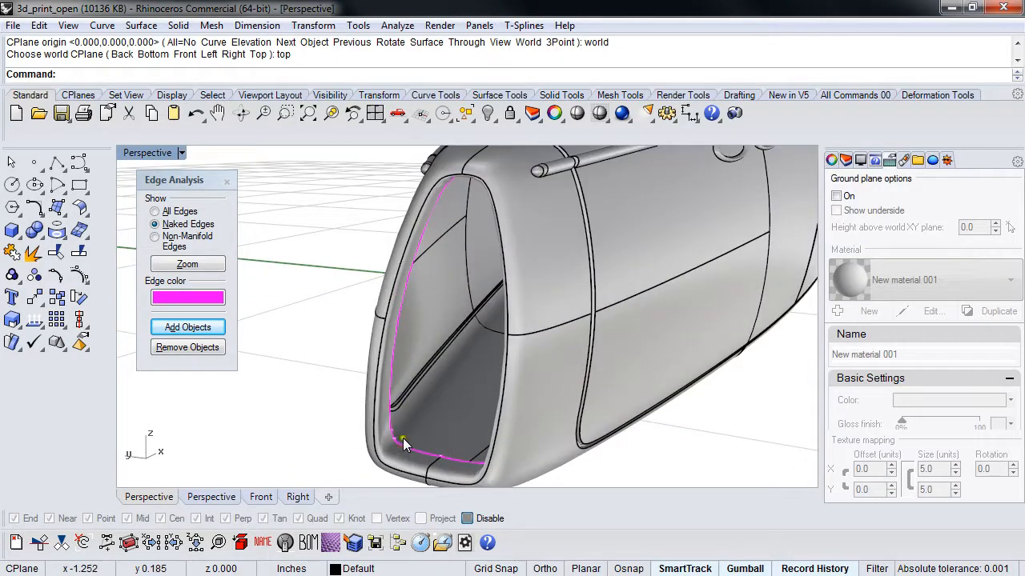
click(428, 452)
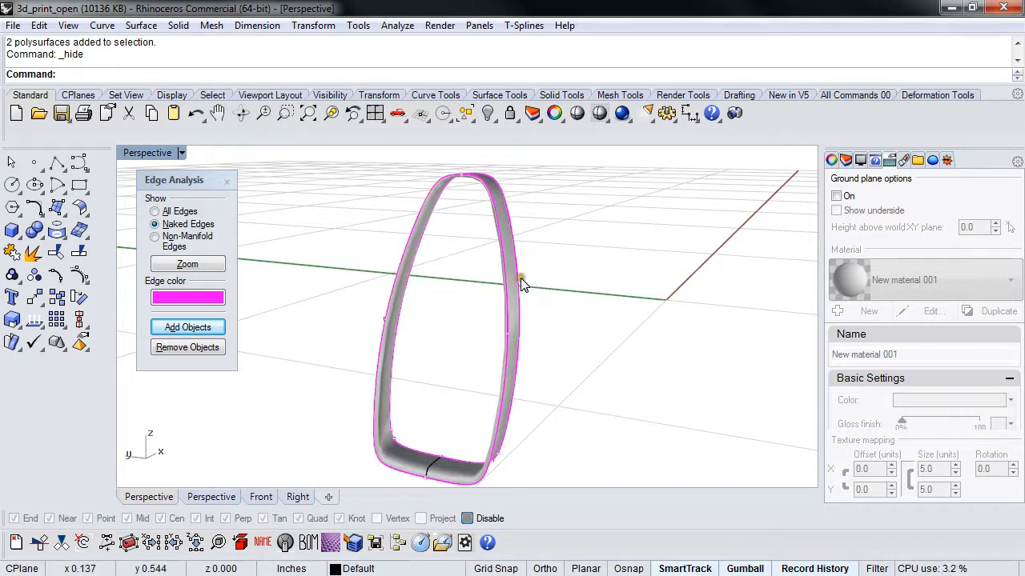
click(392, 439)
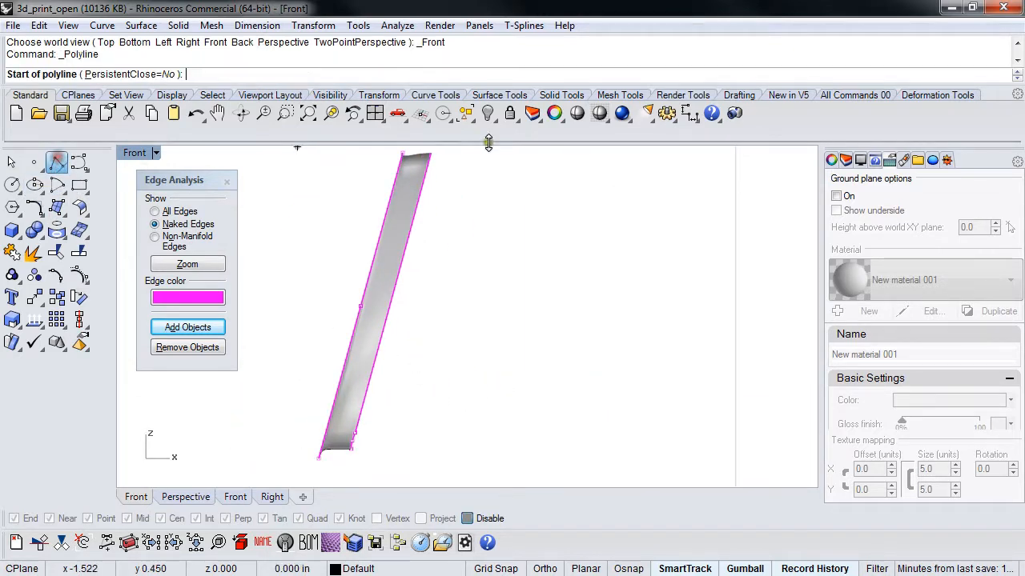
click(407, 182)
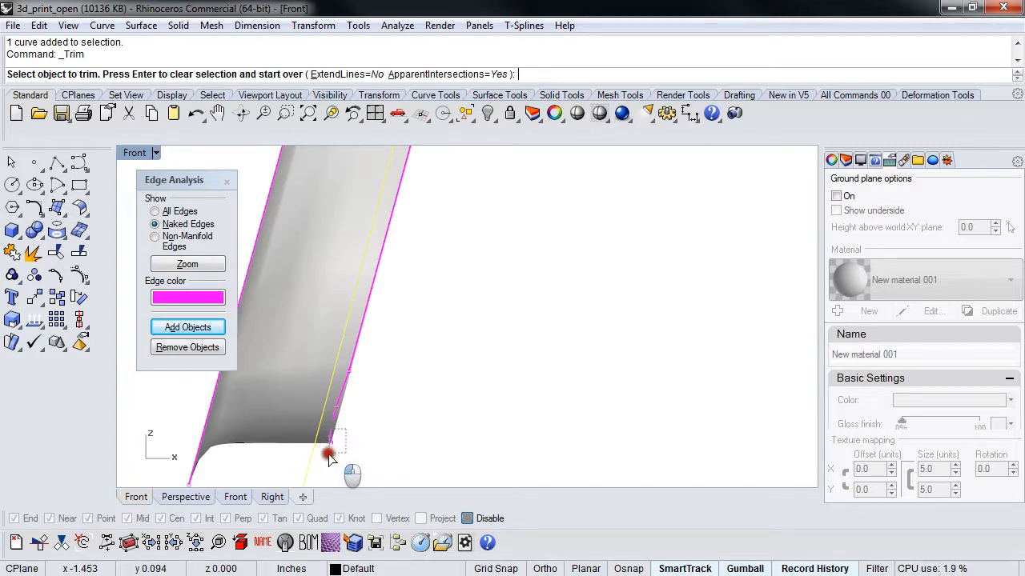
click(328, 456)
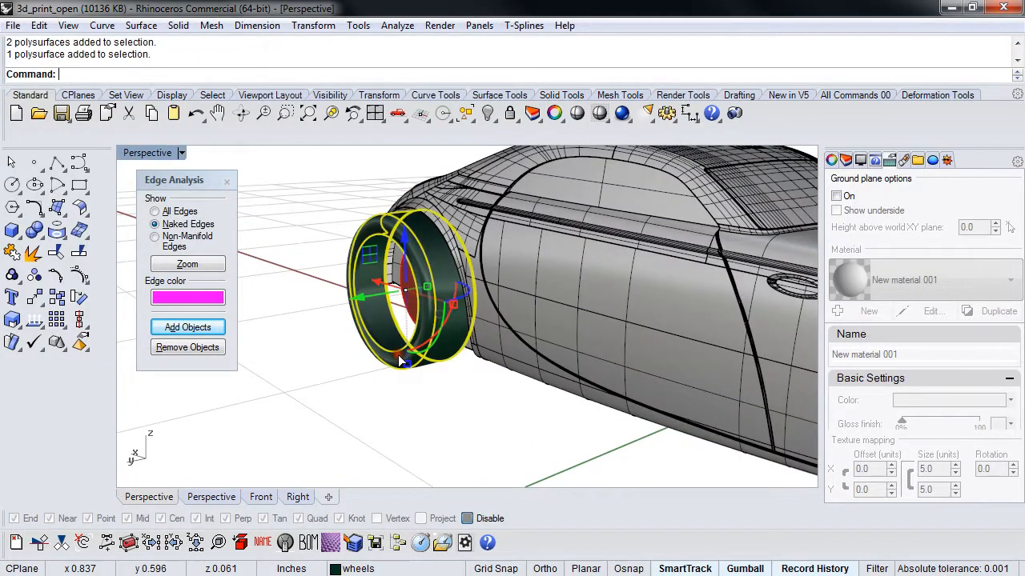
Rerun ShowEdges on the body, orbit around it, and zoom to the 4 naked edges.
key(Delete)
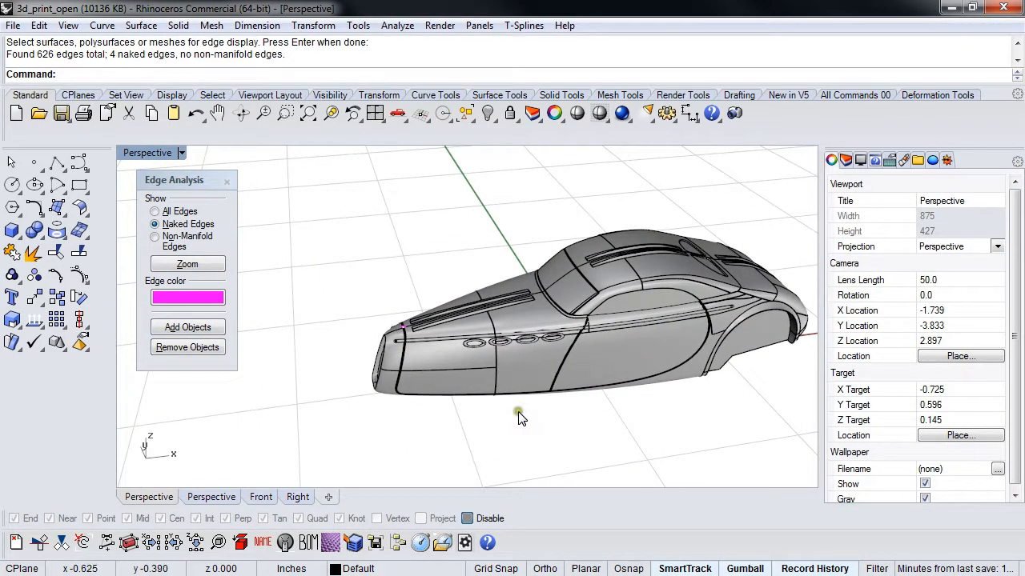
drag(521, 416, 240, 420)
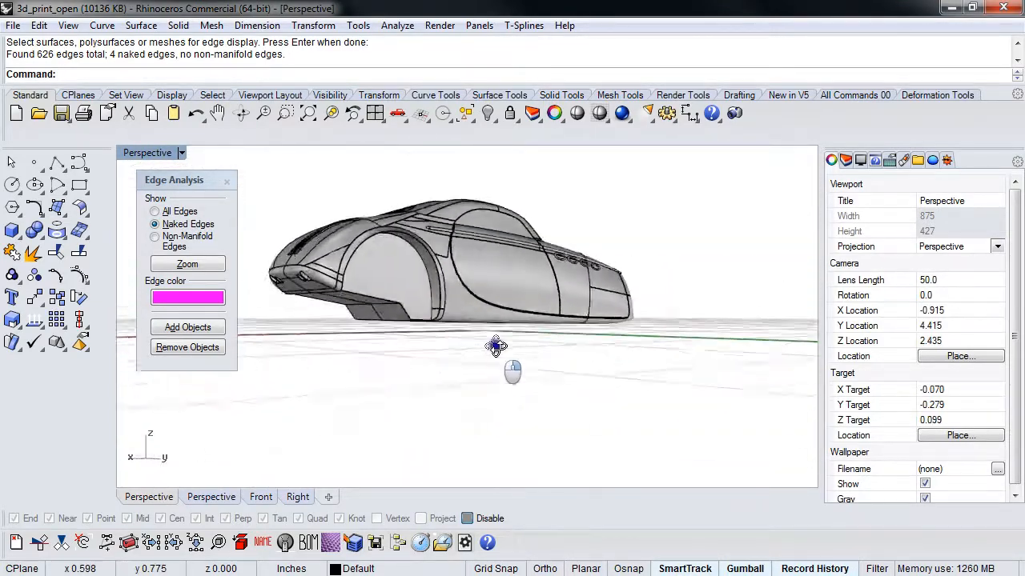
drag(497, 346, 725, 250)
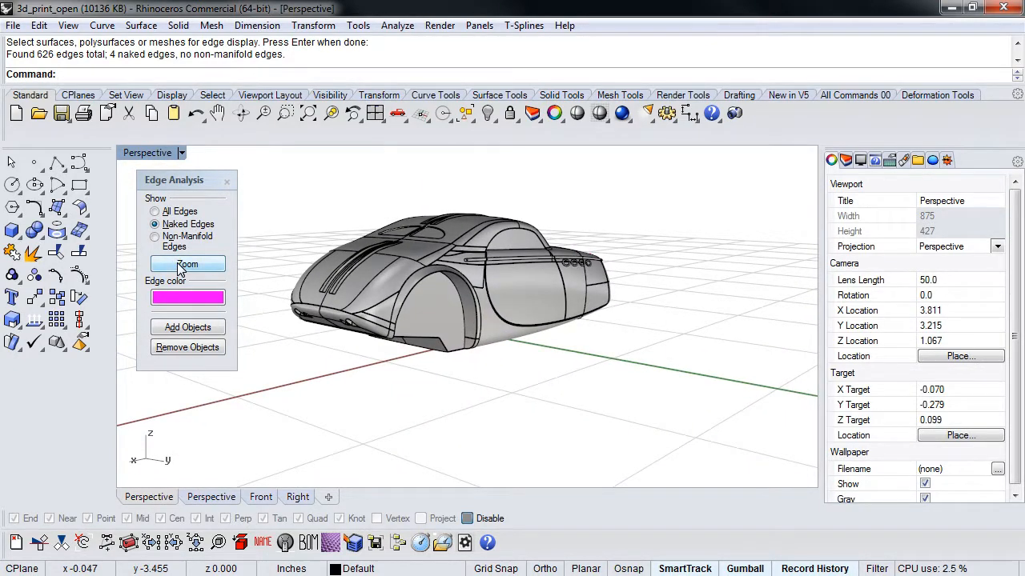
click(188, 264)
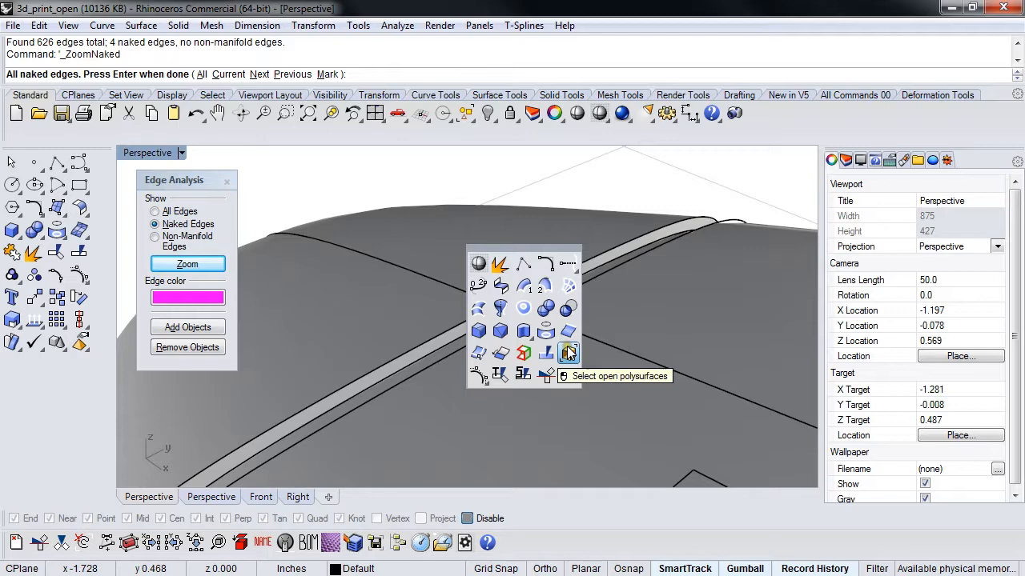
Select the bad polysurface on the trim strip with SelBadObjects and orbit out to the whole car.
click(569, 352)
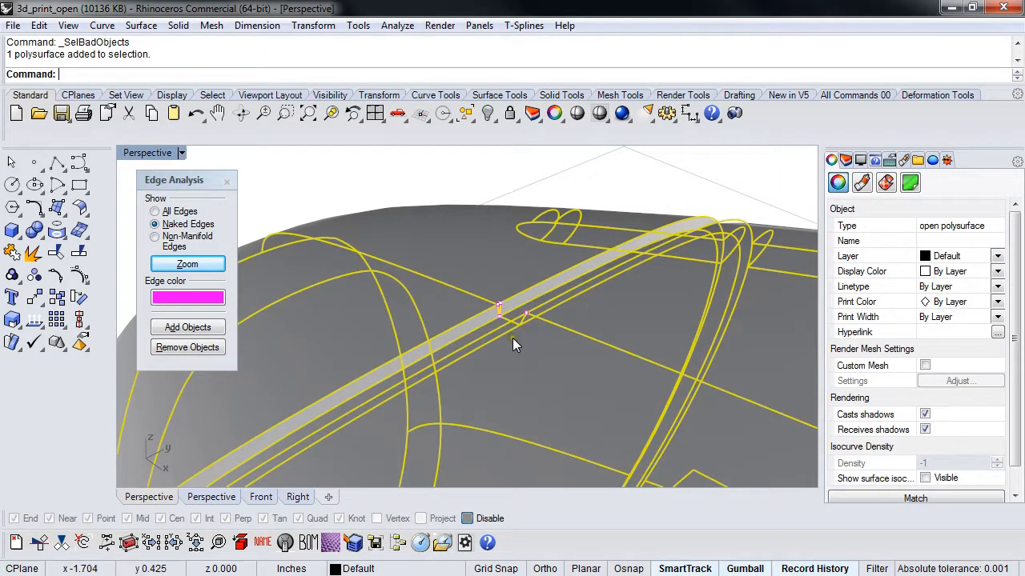
mouse_move(358, 188)
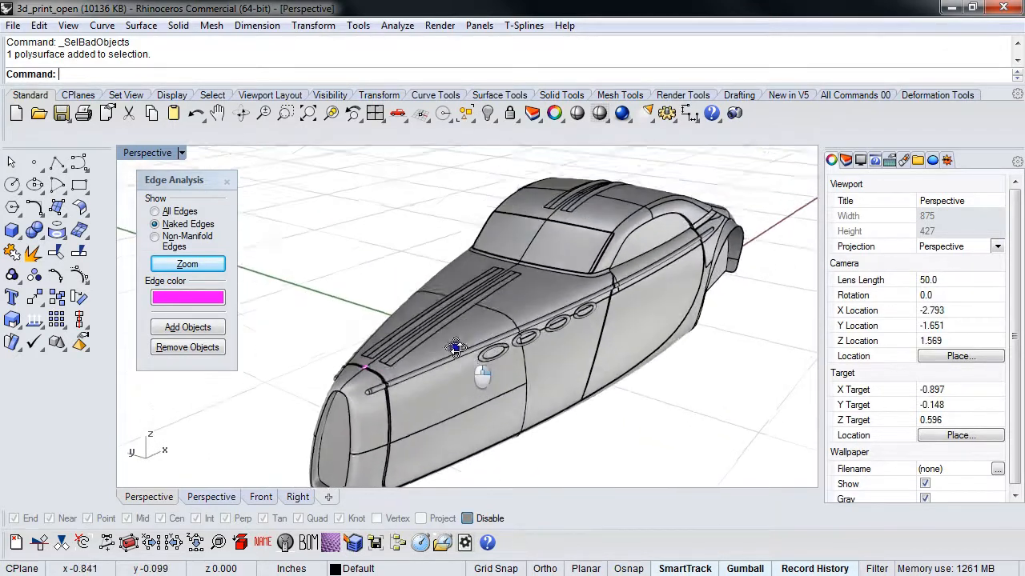
drag(480, 360, 464, 360)
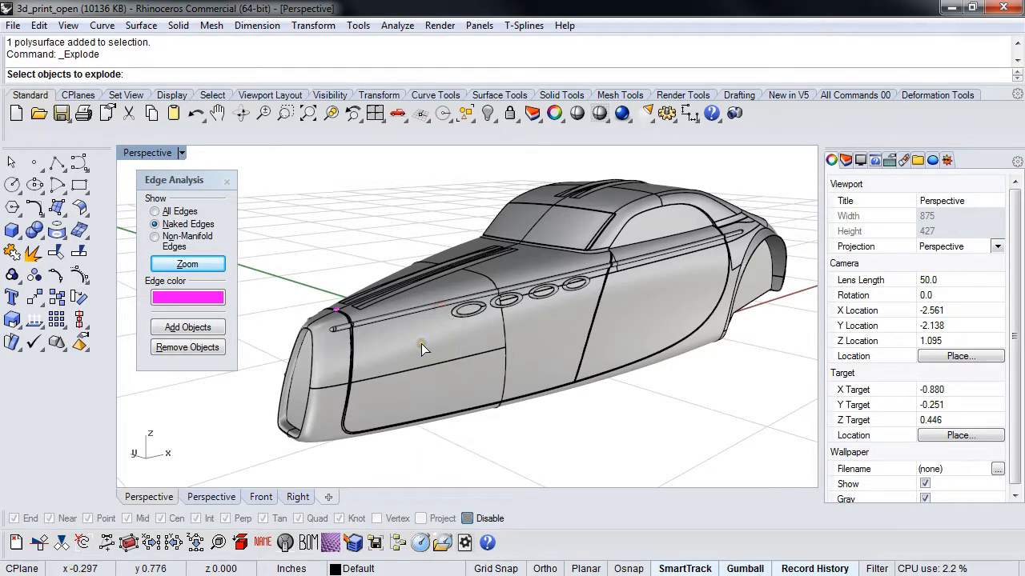
mouse_move(424, 289)
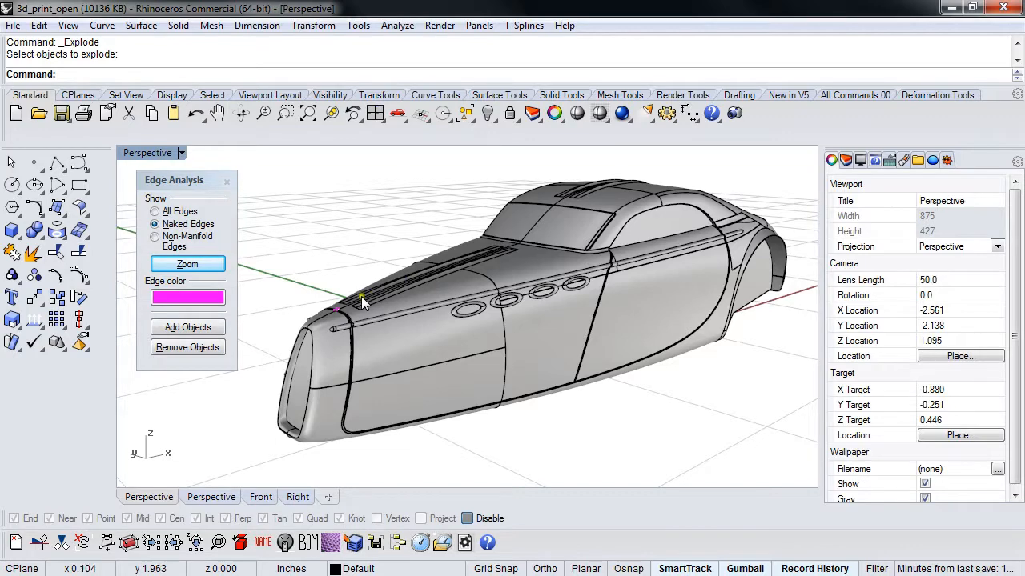
Extract the bad face from the car polysurface with ExtractBadSrf.
text(ExtractSrf)
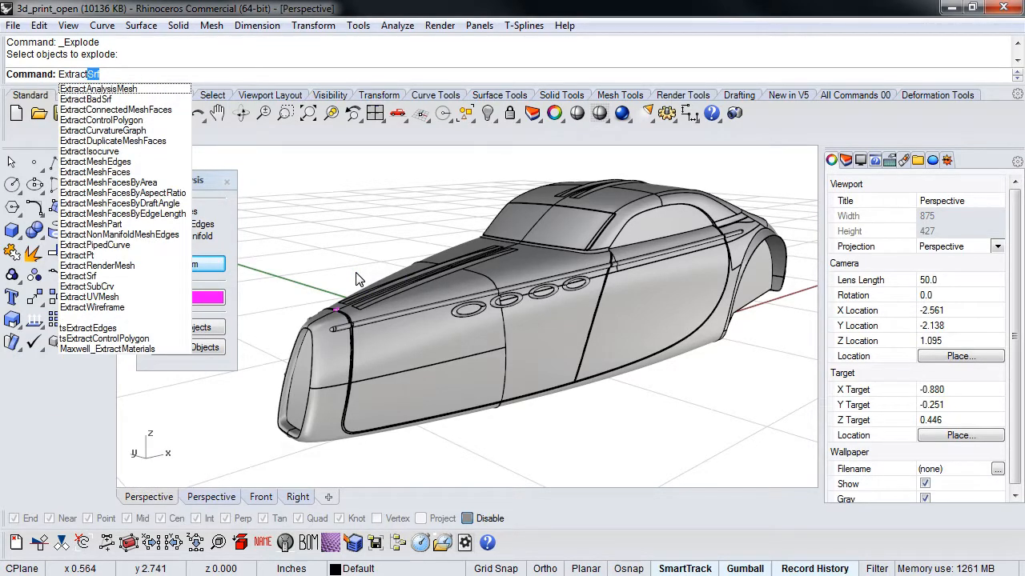
mouse_move(85, 98)
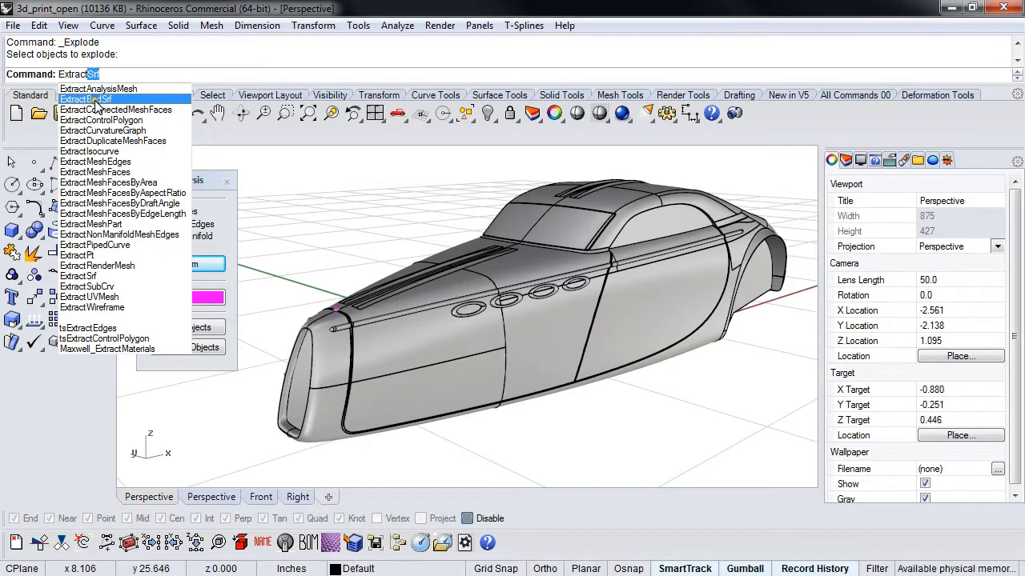
click(84, 99)
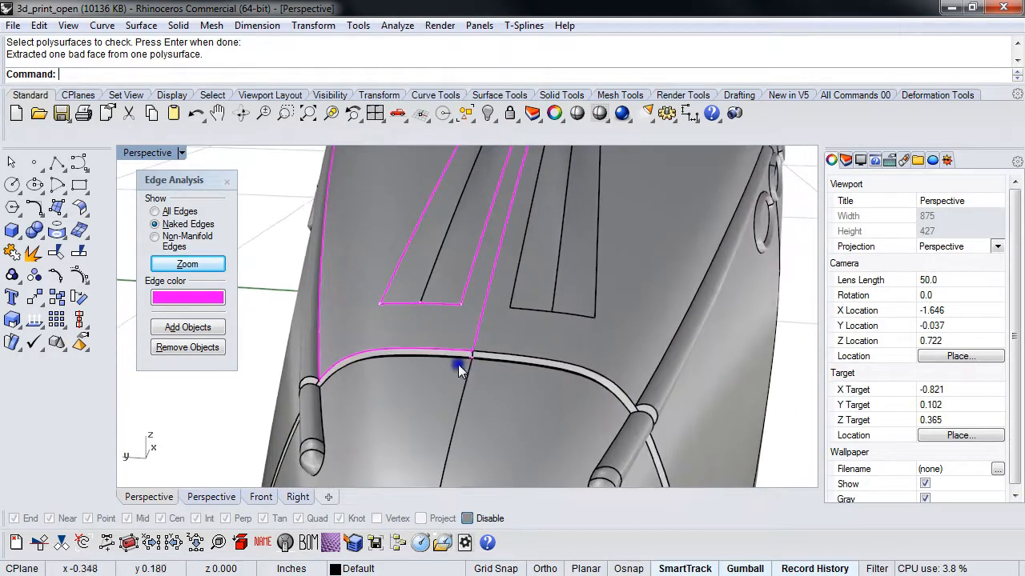
Orbit around the isolated hood panel and untrim its edge, keeping trim objects.
drag(460, 368, 542, 391)
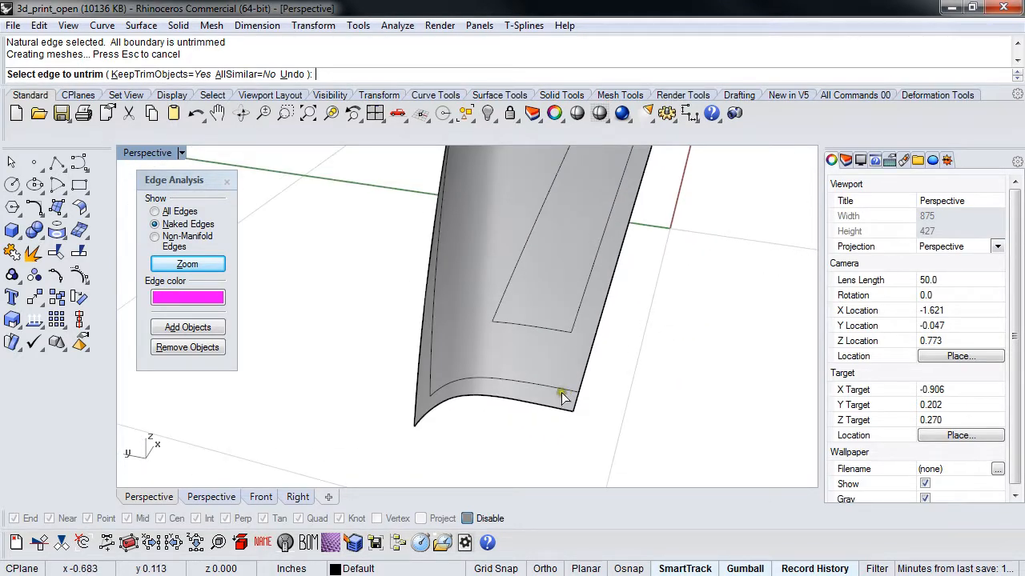
click(565, 404)
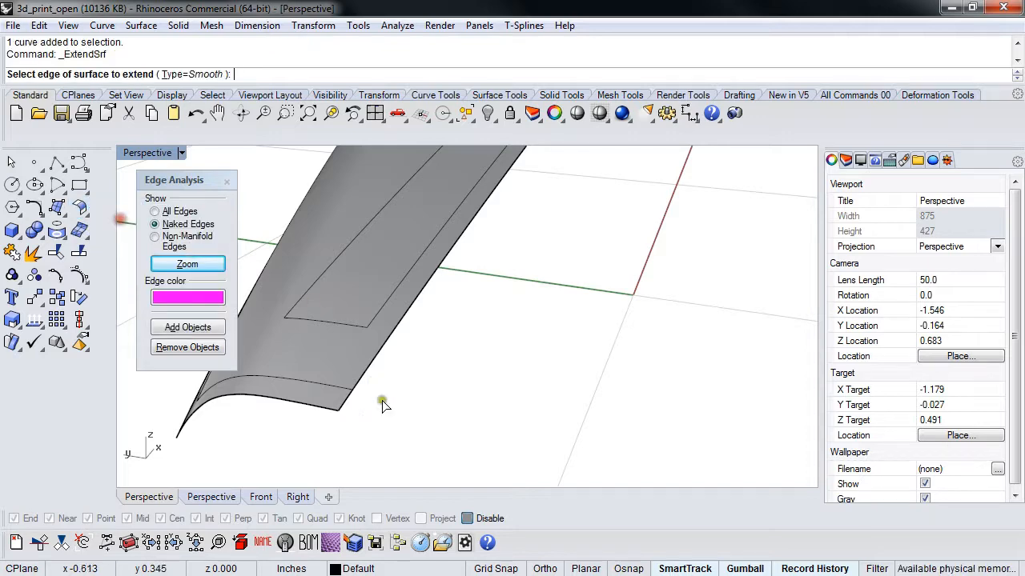
Extend the hood panel's lower edge, then trim the extra strip back to its edge curve.
click(377, 404)
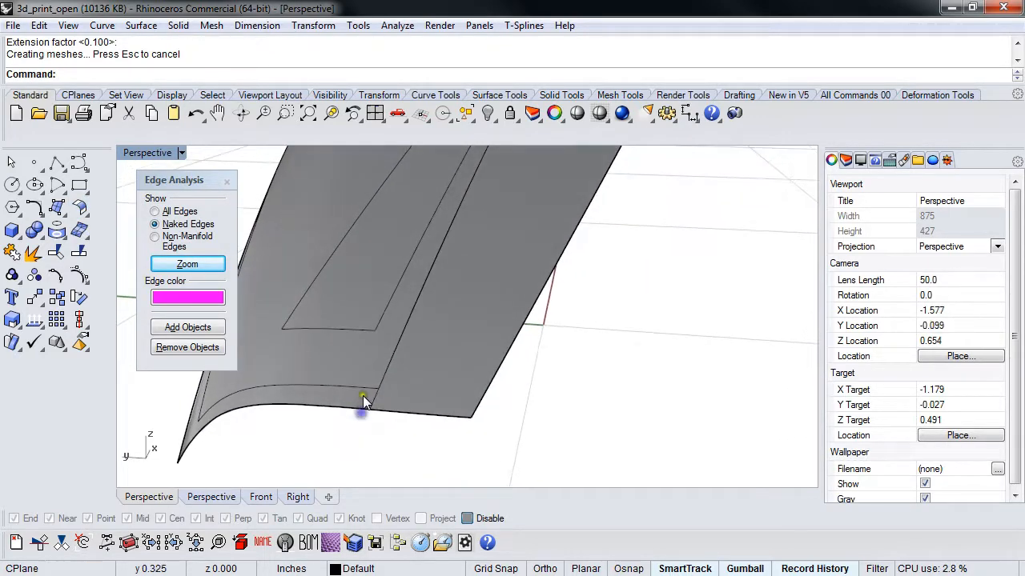
click(362, 400)
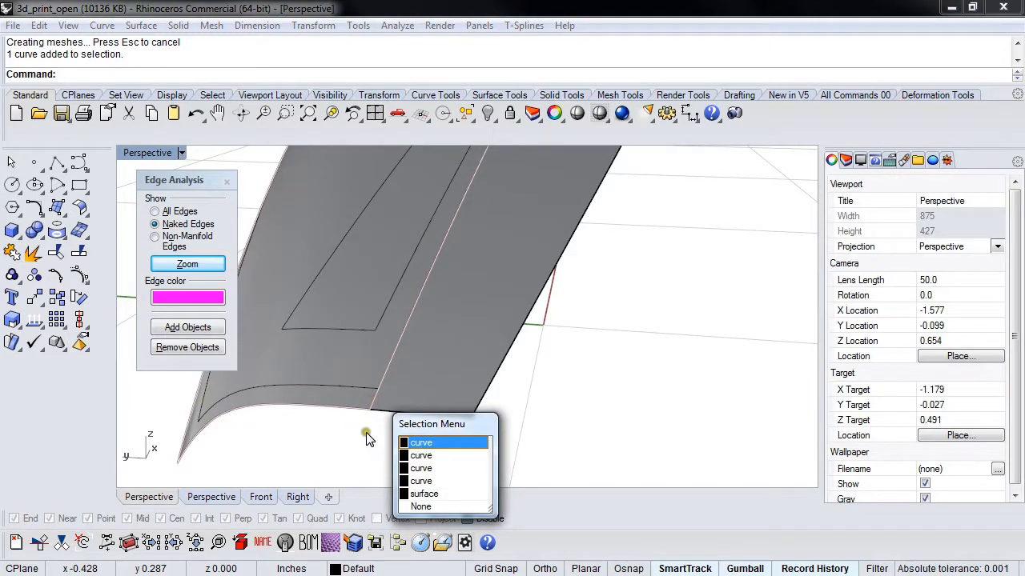
click(421, 443)
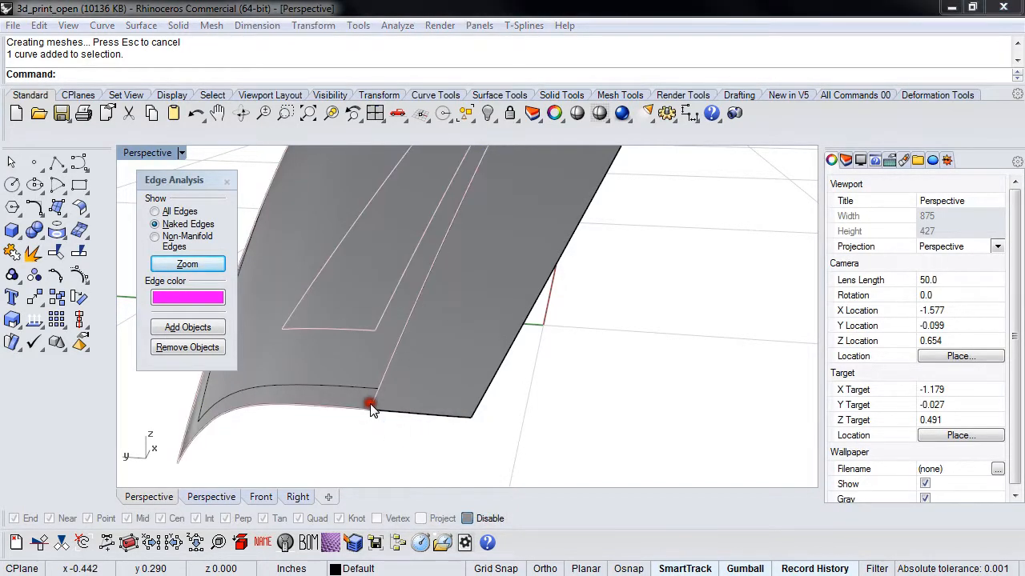
click(370, 404)
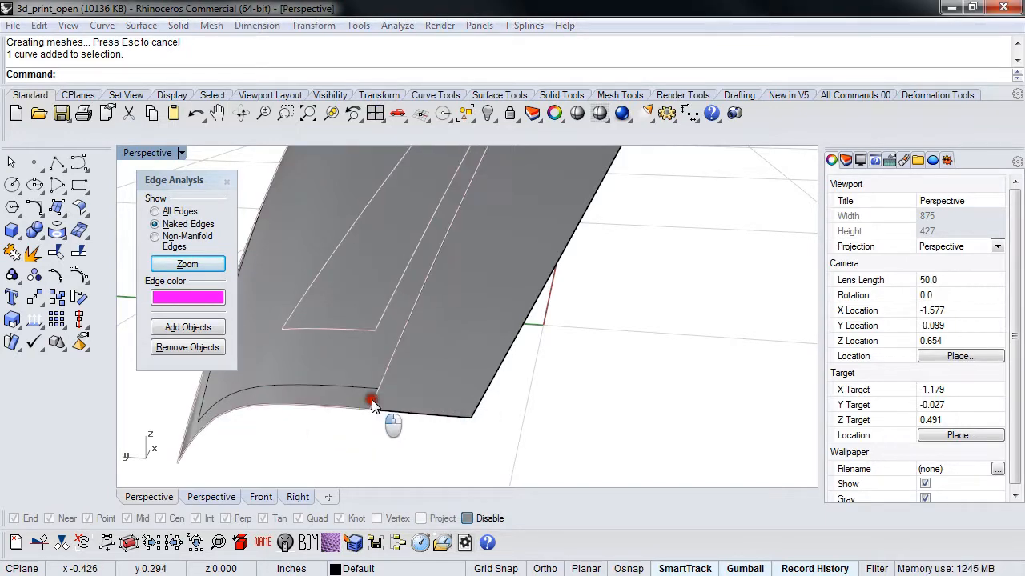
key(Delete)
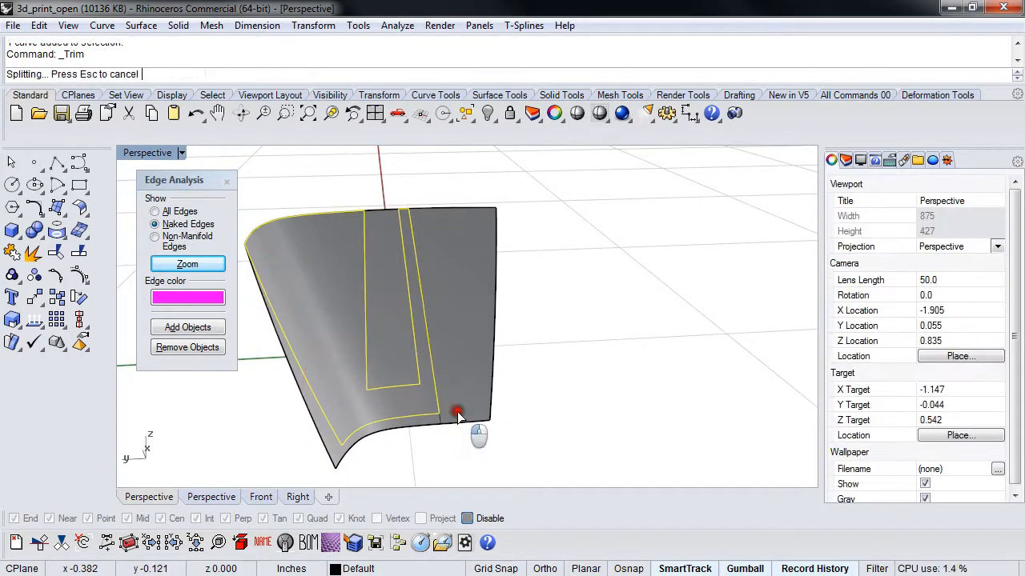
click(457, 414)
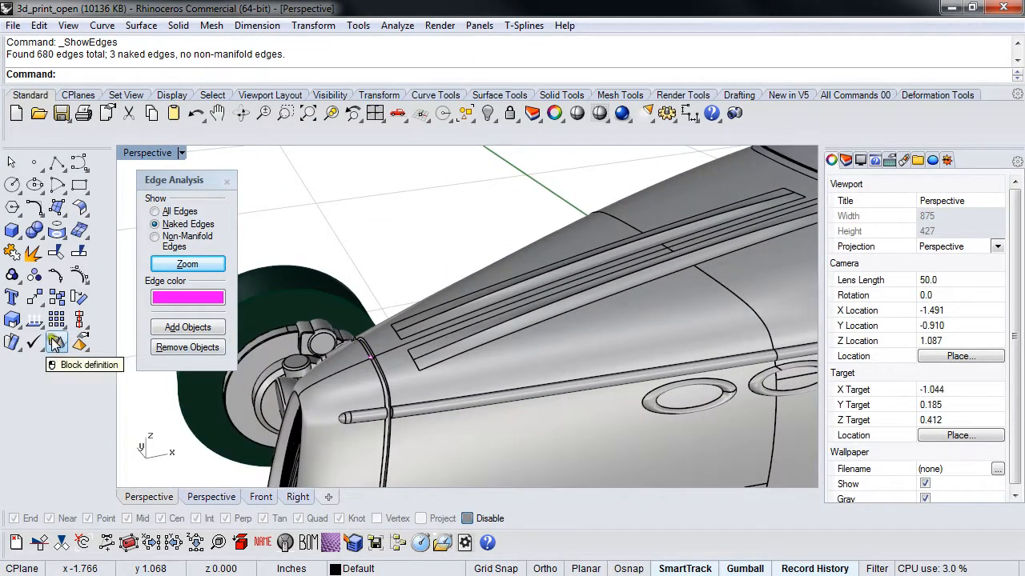
Hide the surrounding parts and orbit along the side trim strip to find the tiny seam gap.
click(273, 361)
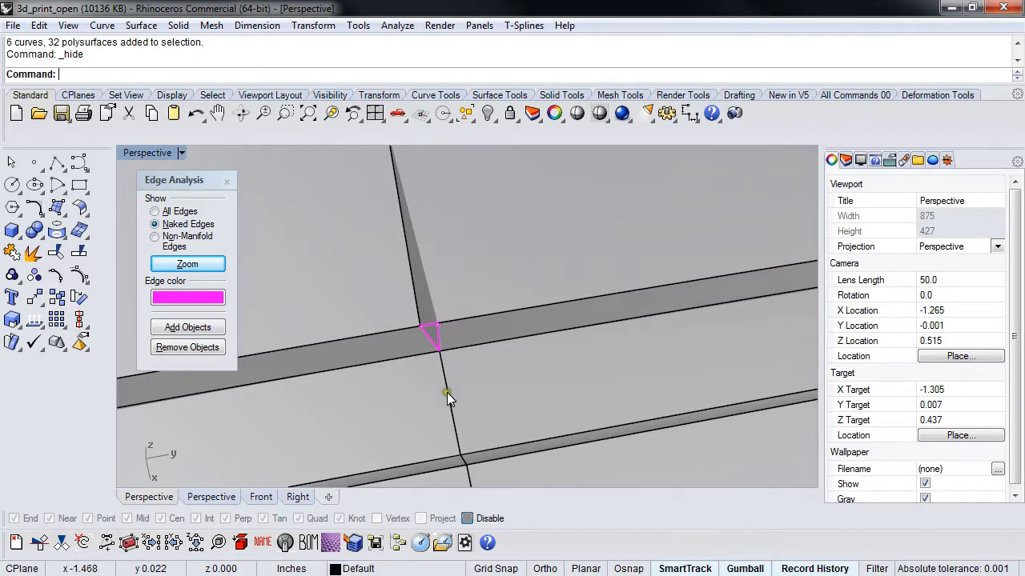
mouse_move(404, 311)
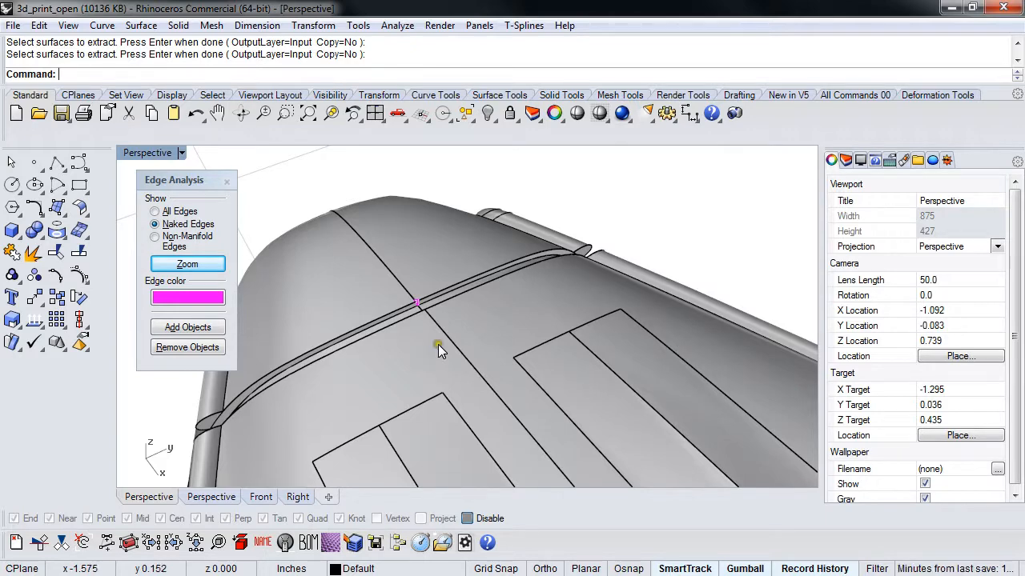
drag(441, 353, 520, 248)
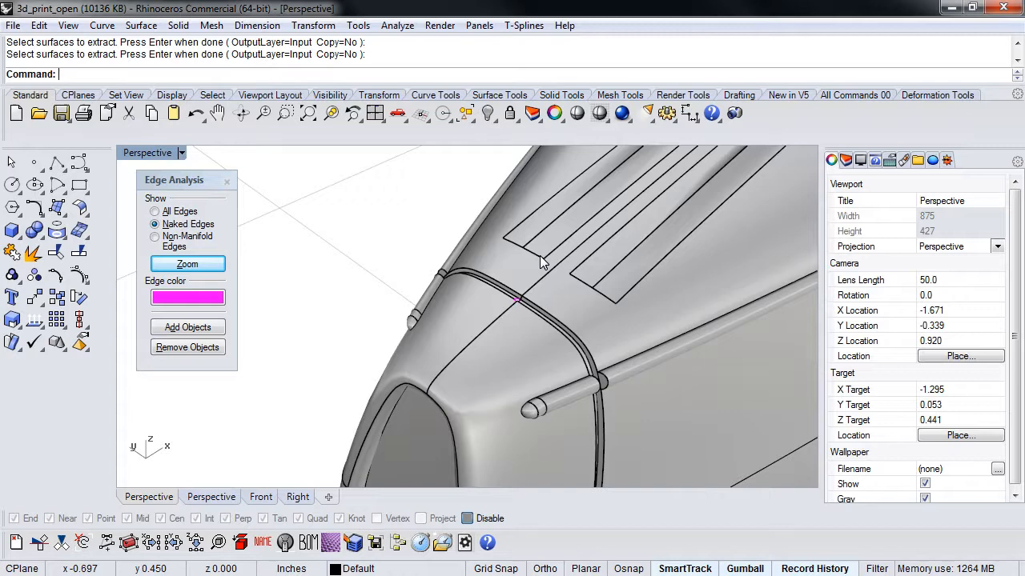
mouse_move(519, 269)
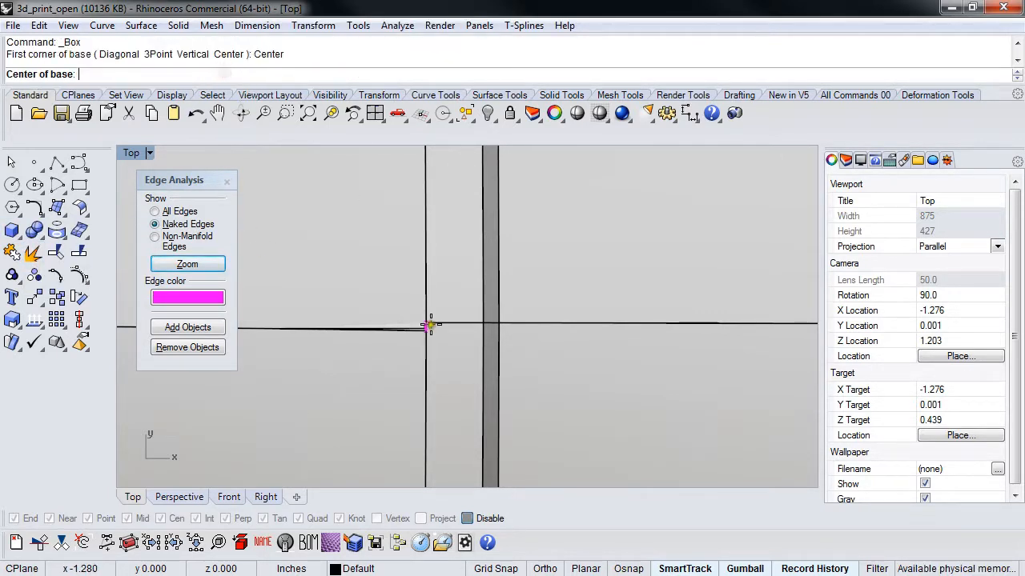
Draw a center box around the tiny gap in Top view.
click(425, 327)
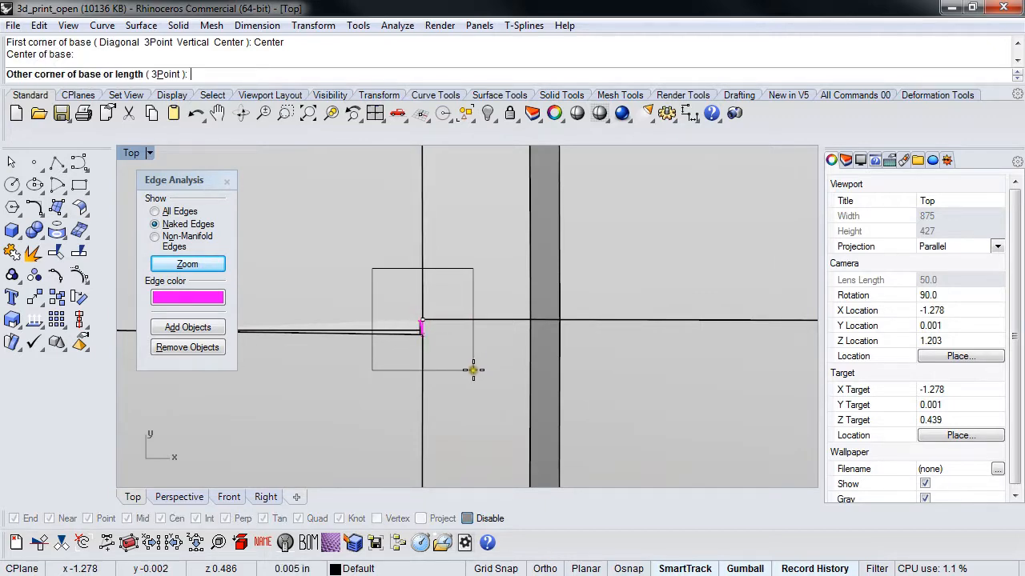
click(472, 372)
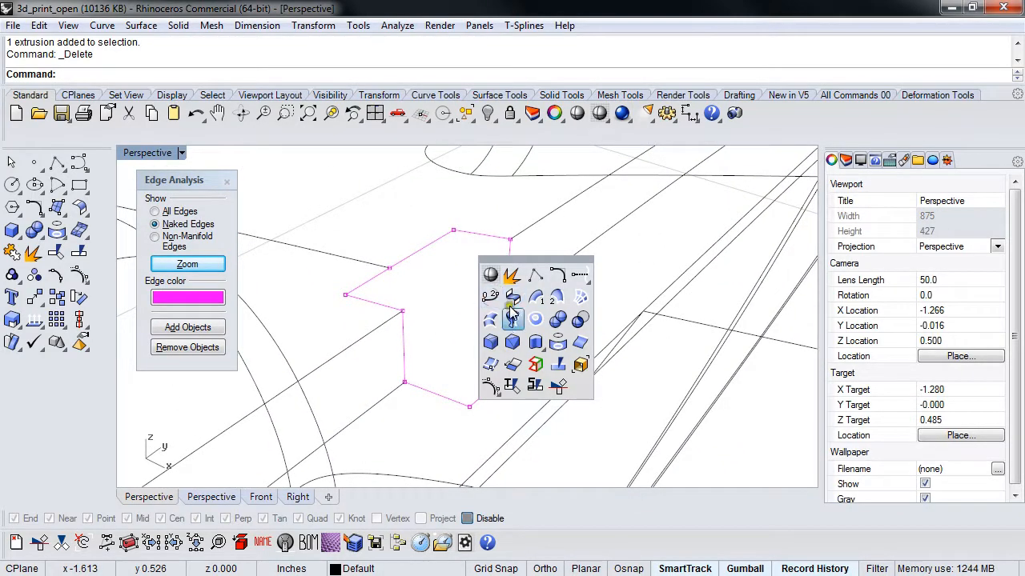
Fill the notched opening with two two-rail swept patches.
click(512, 299)
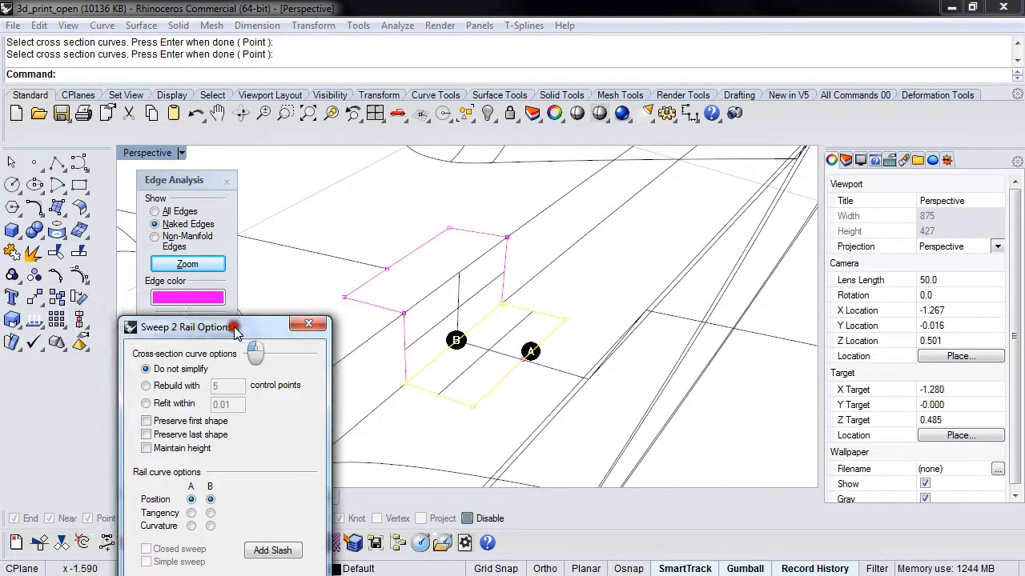
click(308, 323)
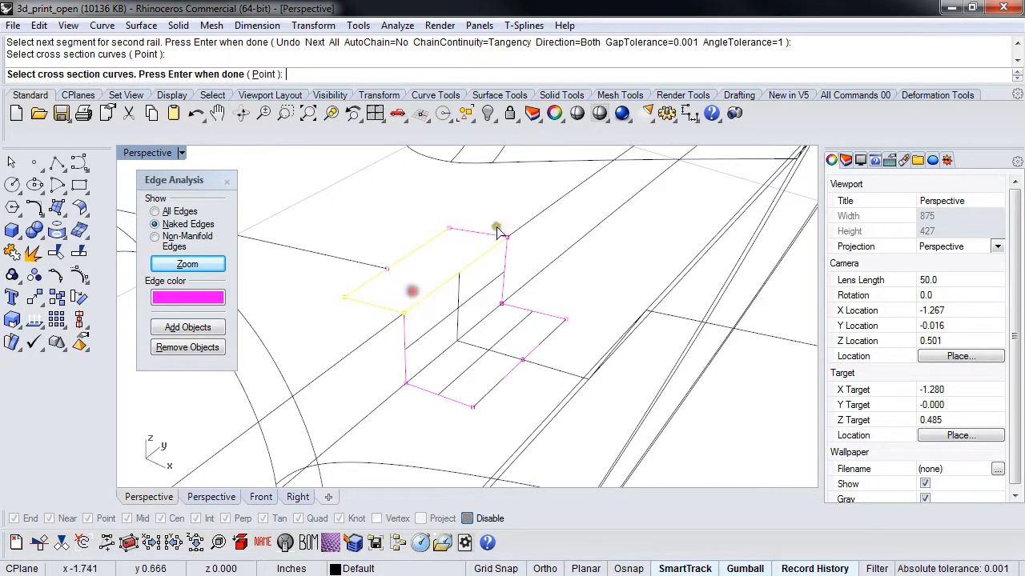
click(400, 377)
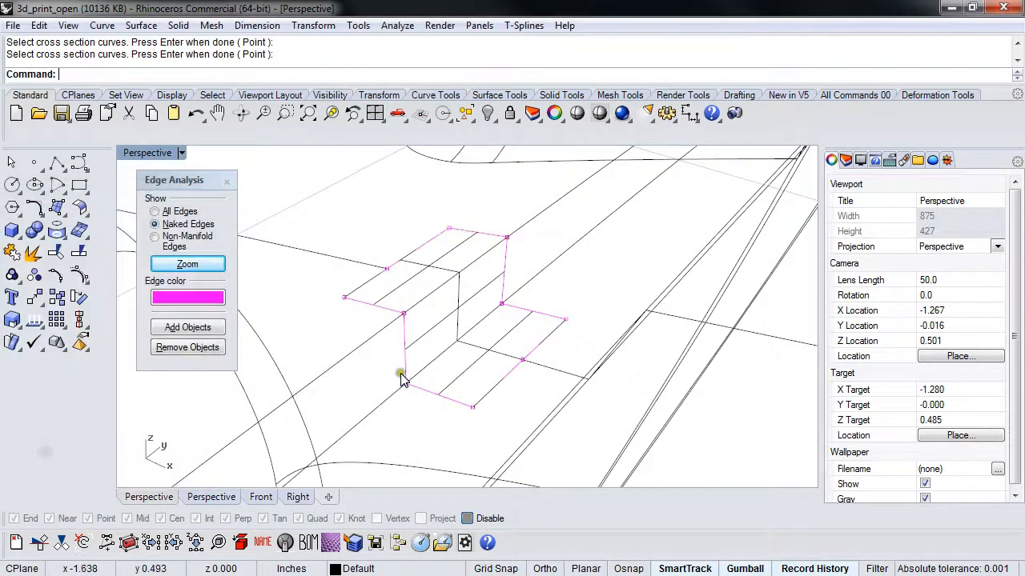
click(465, 381)
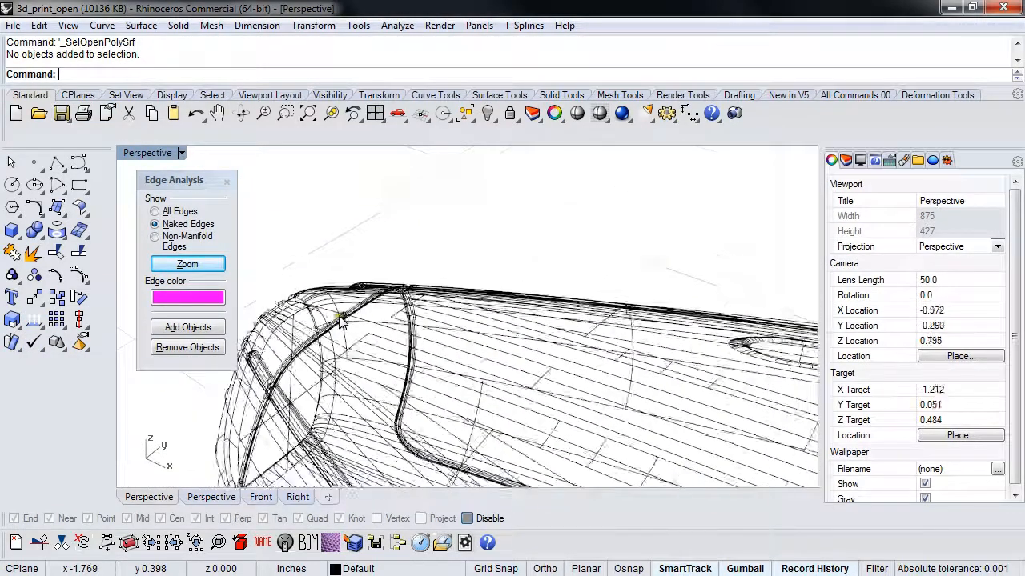
Orbit out to the whole hot rod and mesh the car body.
drag(340, 320, 433, 348)
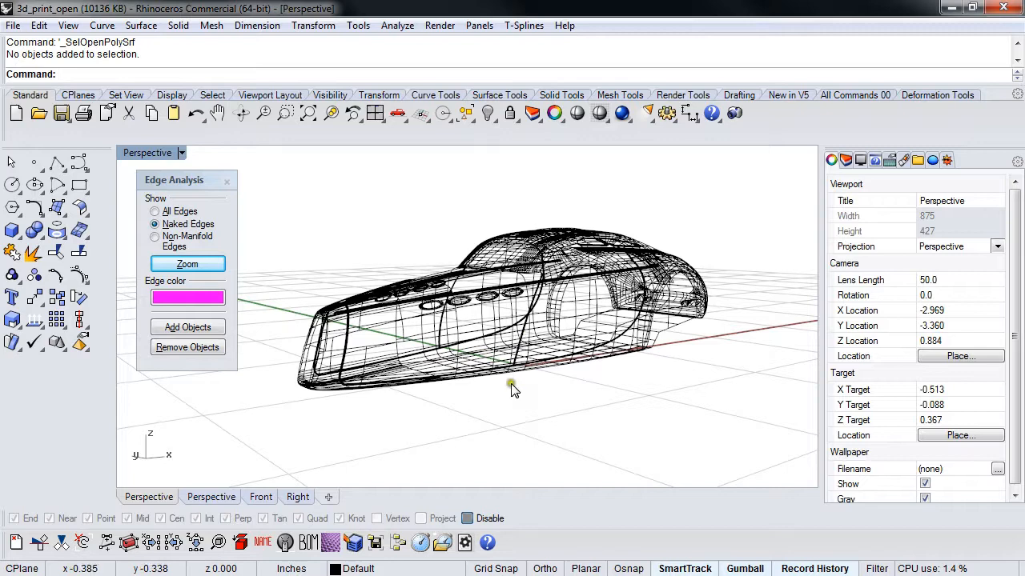
click(512, 320)
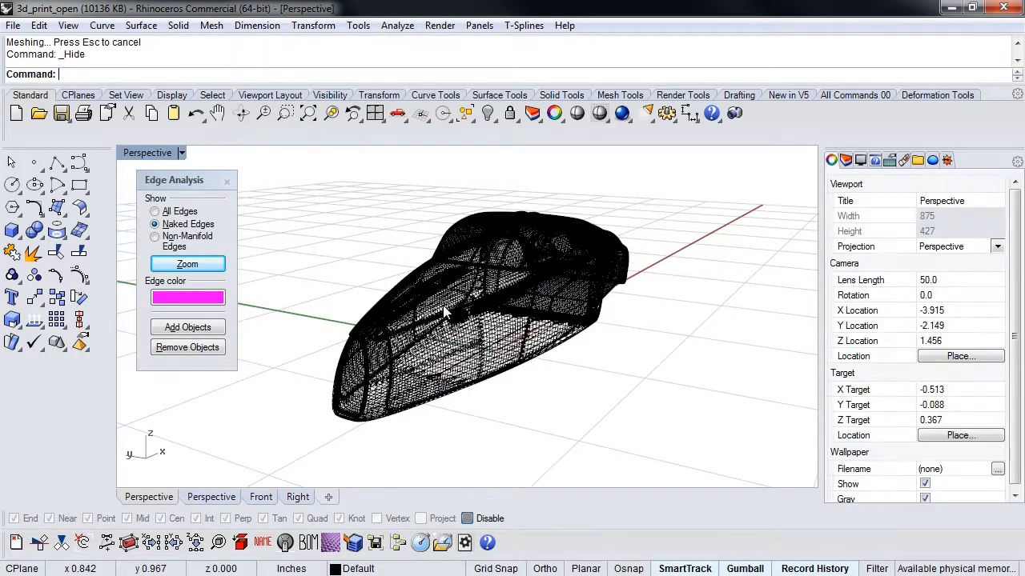
Run SelOpenMesh to confirm the car mesh has no open edges.
text(SelOpenMesh)
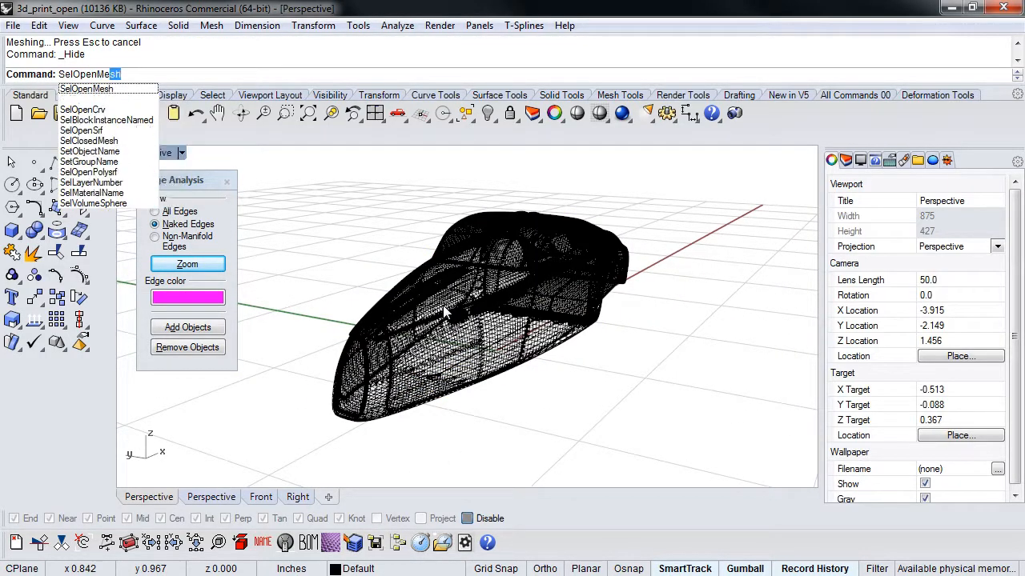
key(Enter)
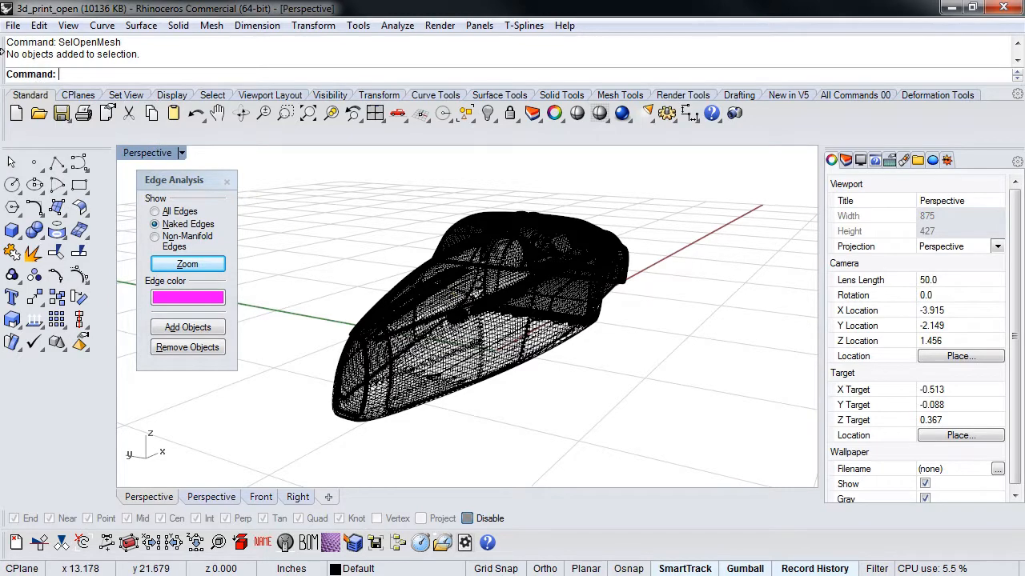